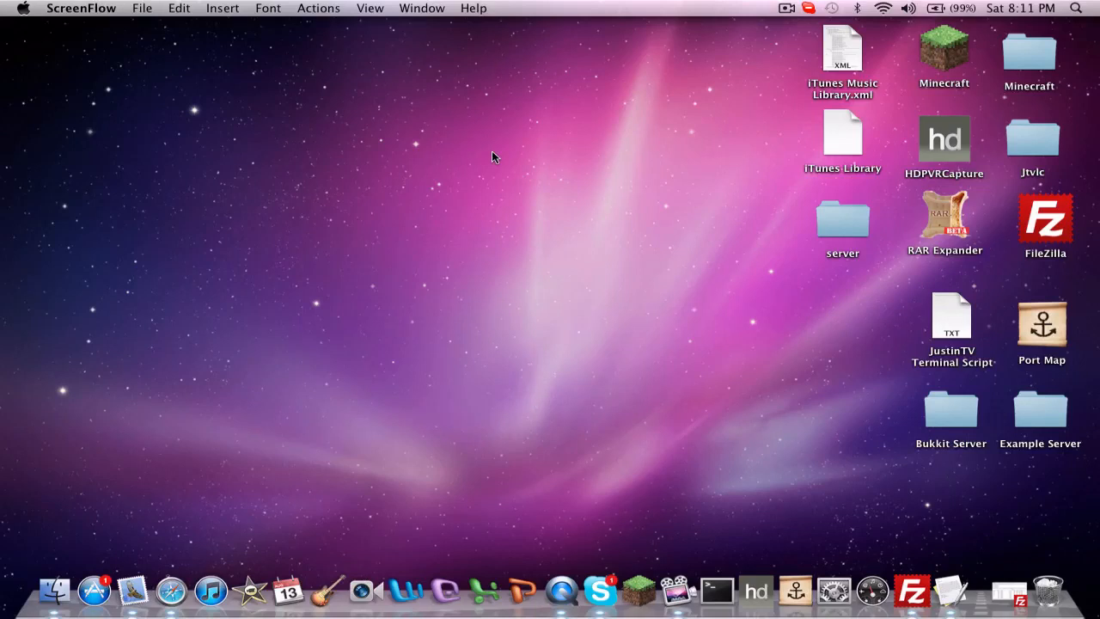
pyautogui.moveTo(172, 591)
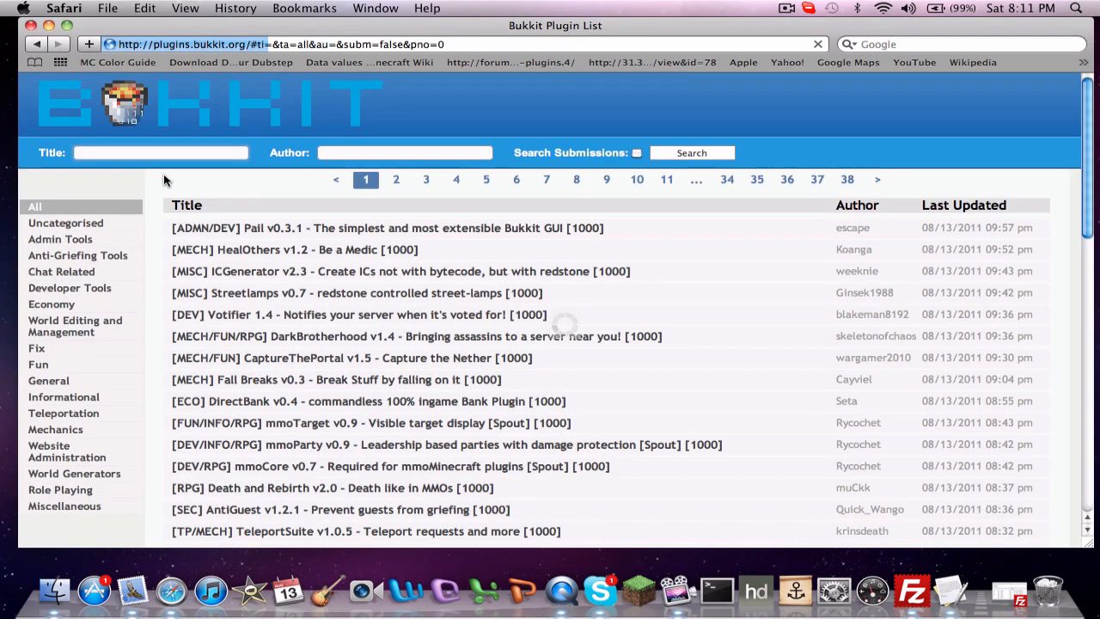
# Search the plugin list title field for 'herochat' and open the HeroChat v4.10.3 thread
pyautogui.click(162, 151)
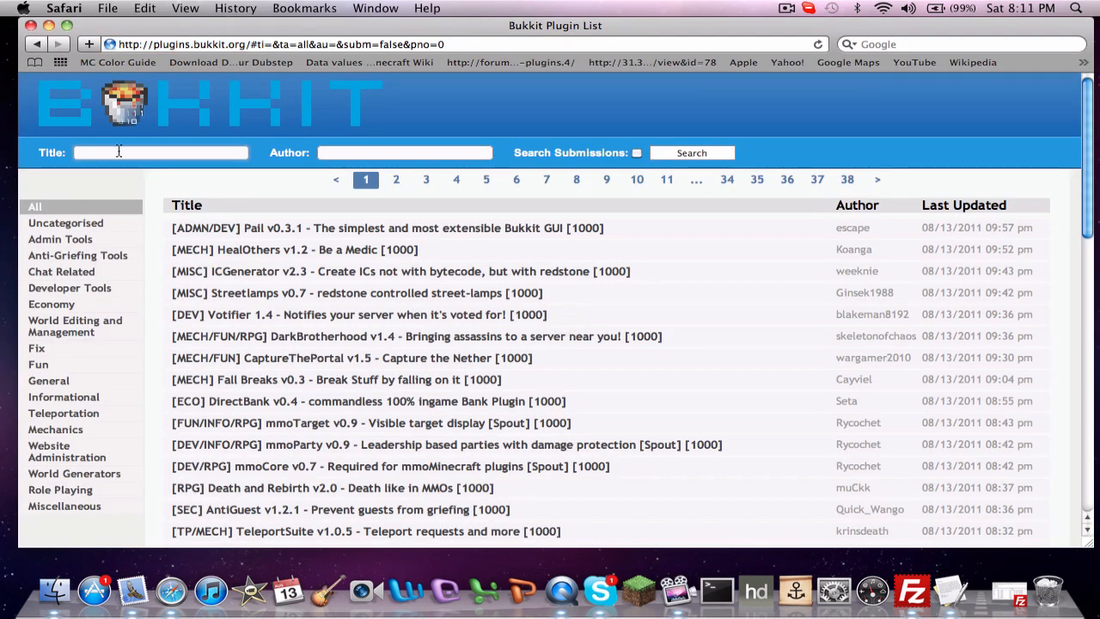
pyautogui.write('h')
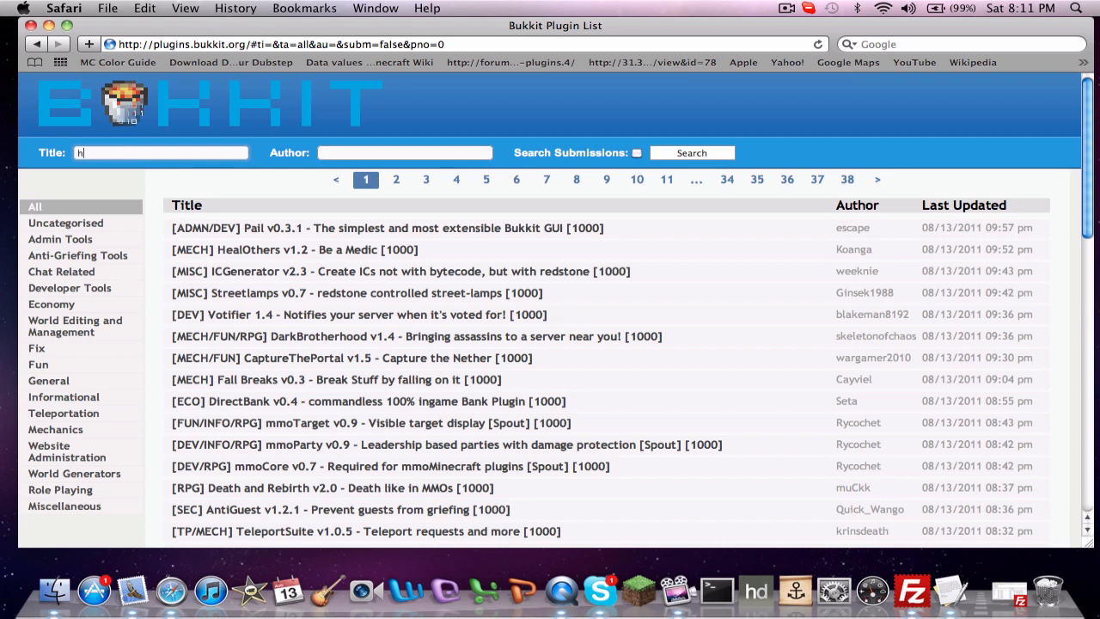
pyautogui.write('erochat')
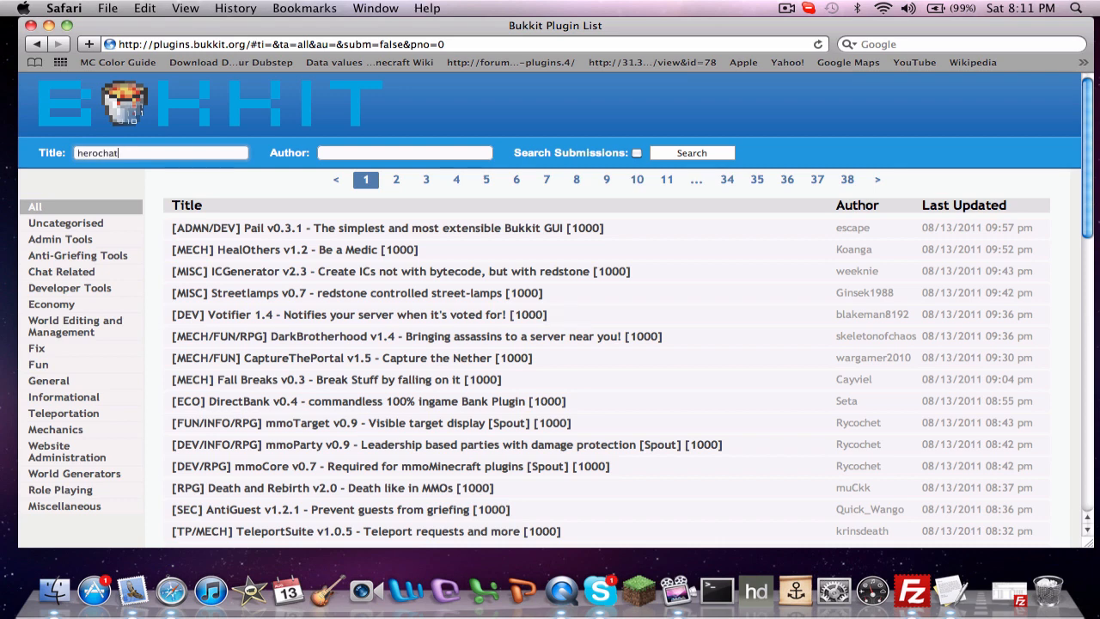
pyautogui.click(691, 151)
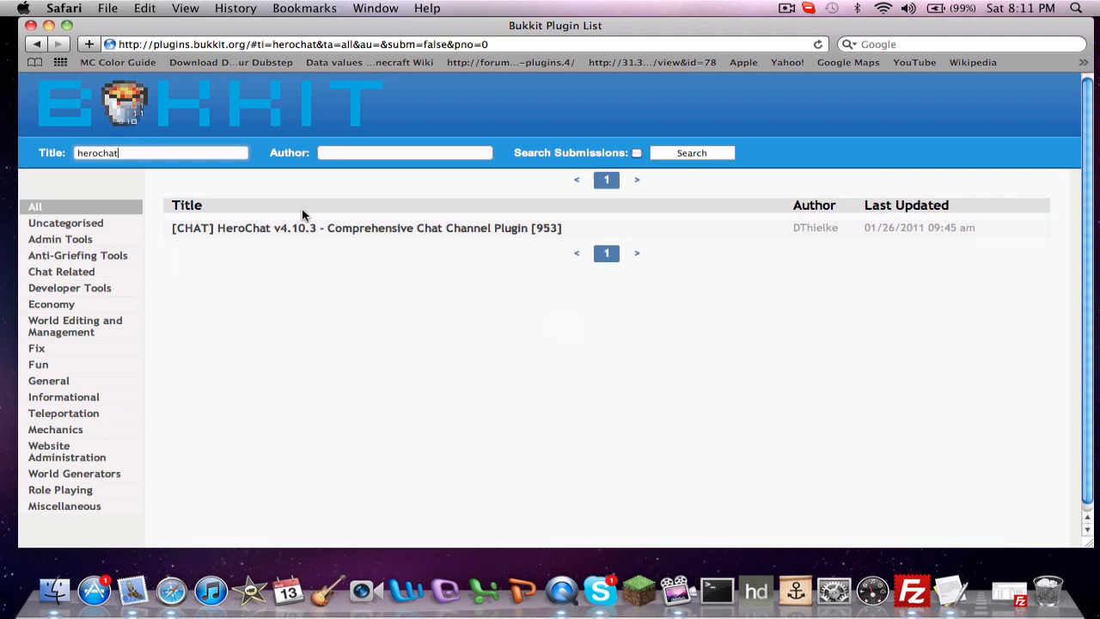
pyautogui.click(366, 227)
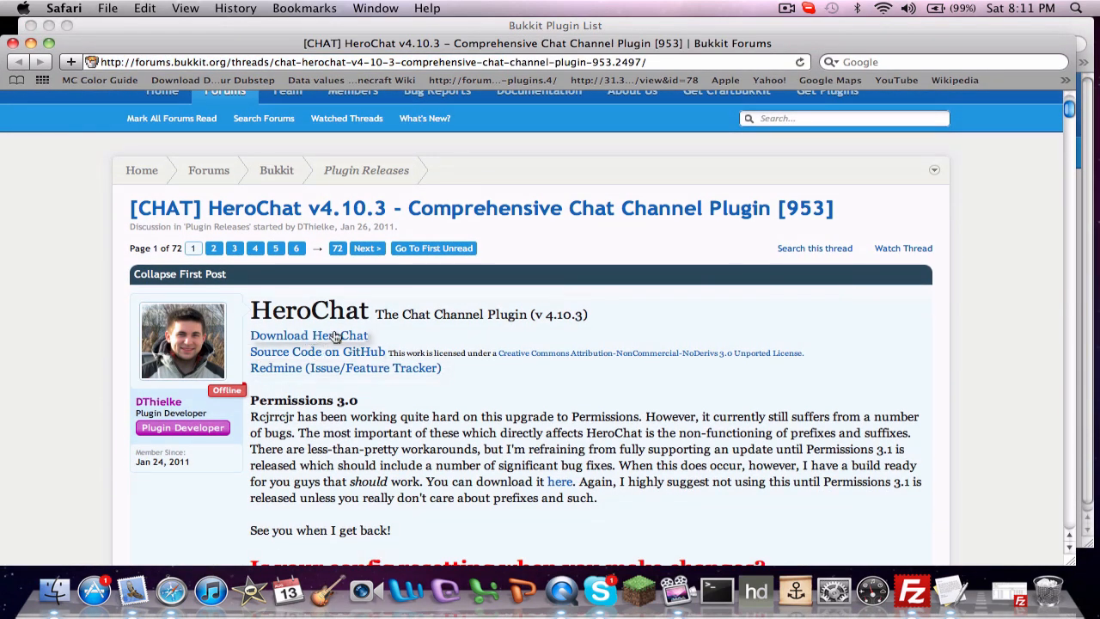
# Scroll through the HeroChat thread's feature list and install notes, then back up
pyautogui.scroll(-3)
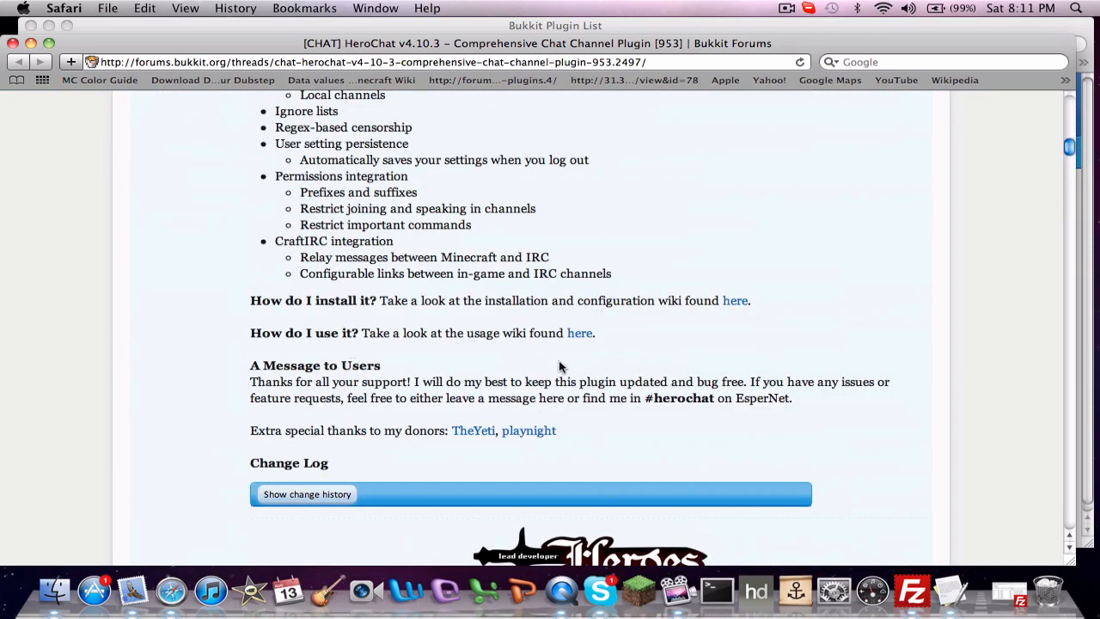
pyautogui.moveTo(593, 291)
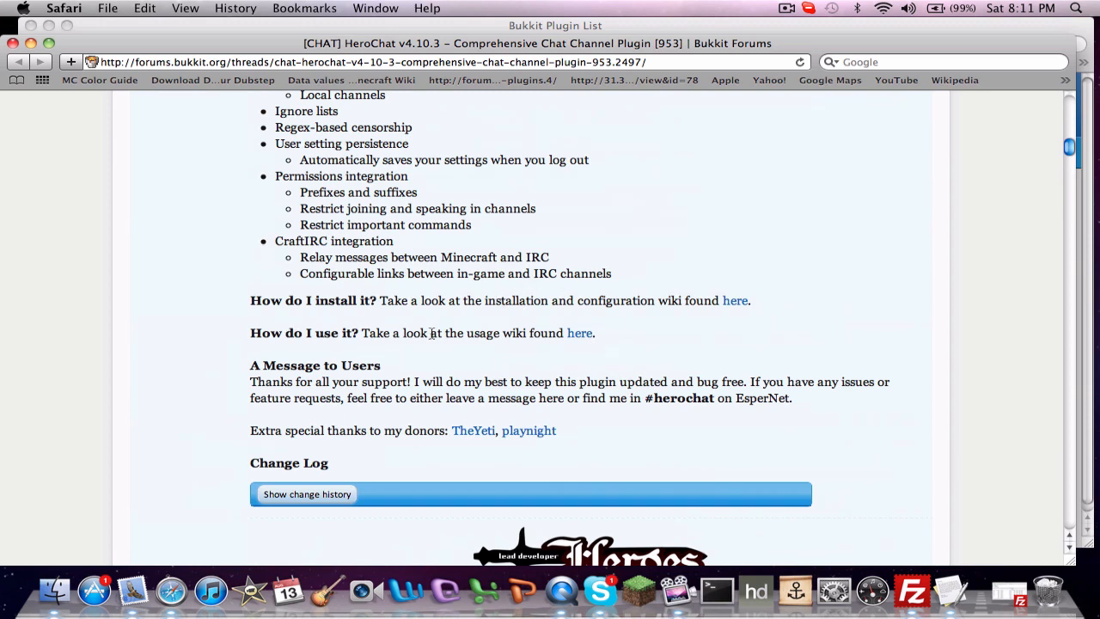
pyautogui.moveTo(639, 344)
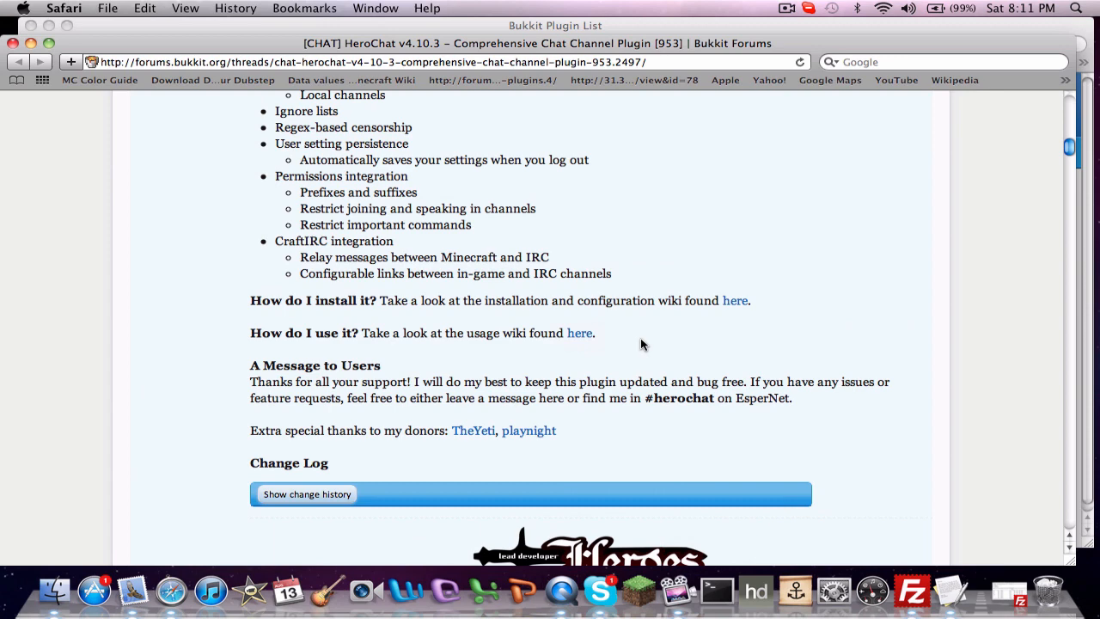
pyautogui.scroll(3)
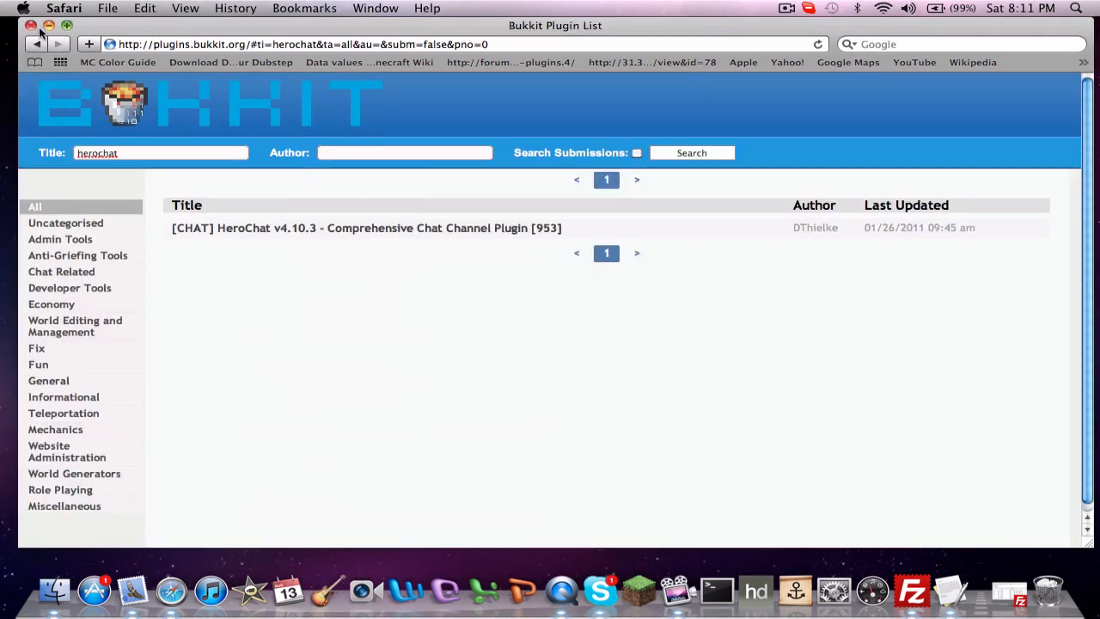
# Close the Safari plugin list window, confirming Close in the unsaved-text sheet
pyautogui.click(31, 26)
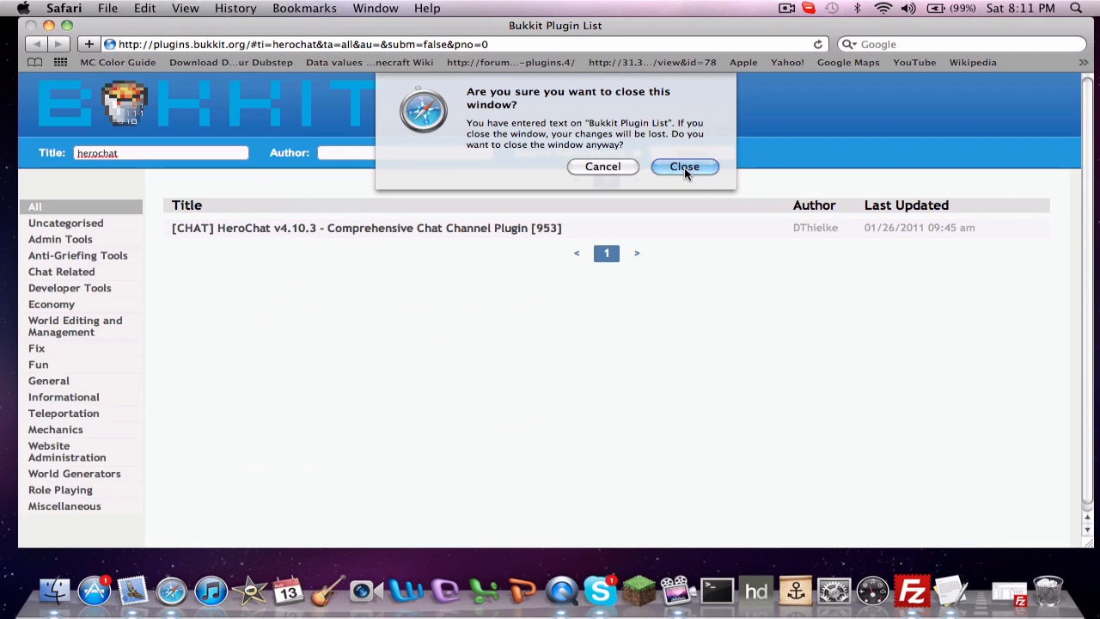
pyautogui.click(684, 165)
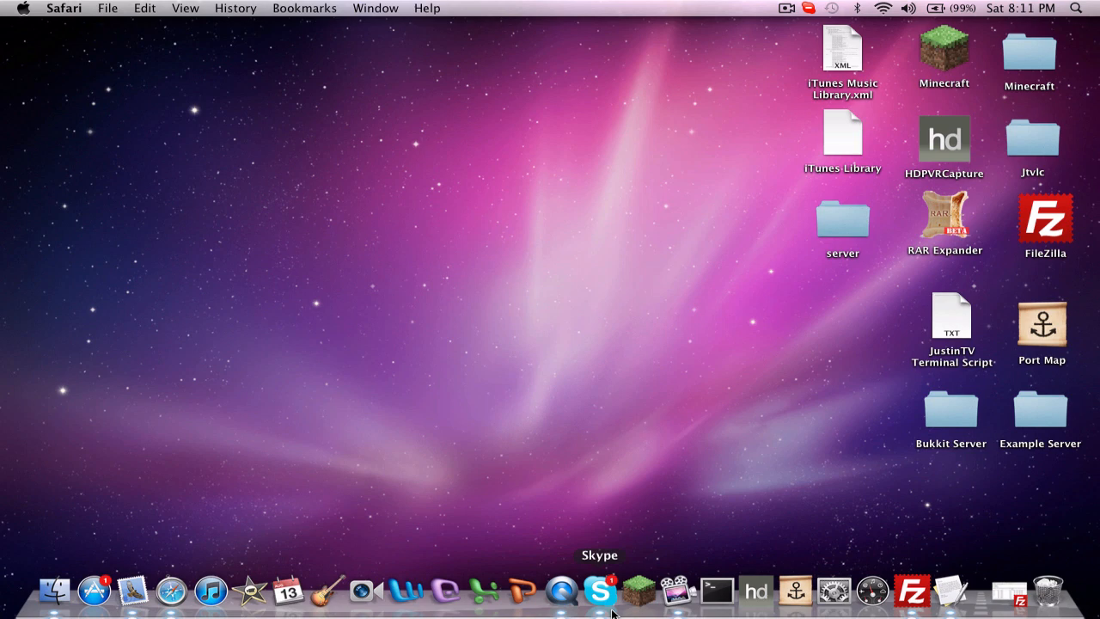
pyautogui.moveTo(636, 592)
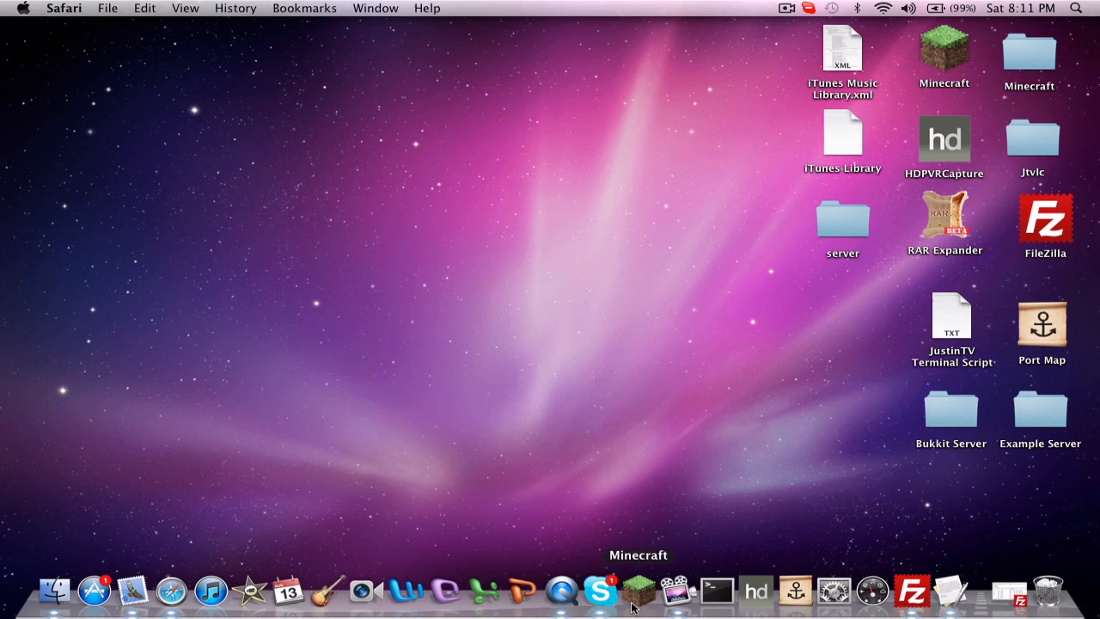
pyautogui.moveTo(524, 591)
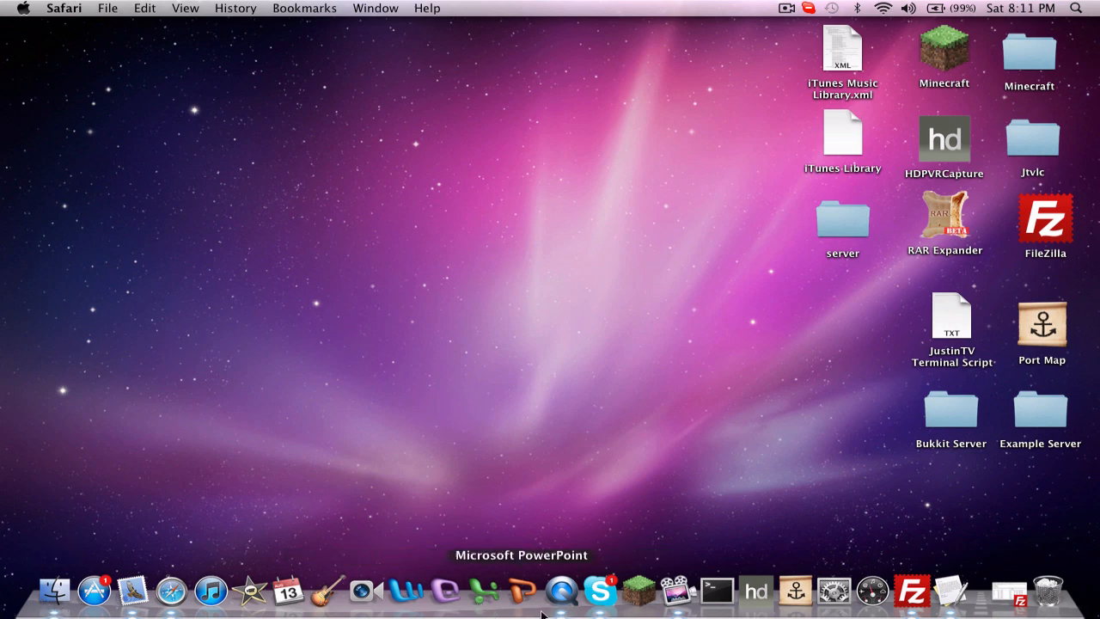
# Run chmod a+X on the Bukkit Server folder's LaunchServer.command from a new Terminal window
pyautogui.click(717, 591)
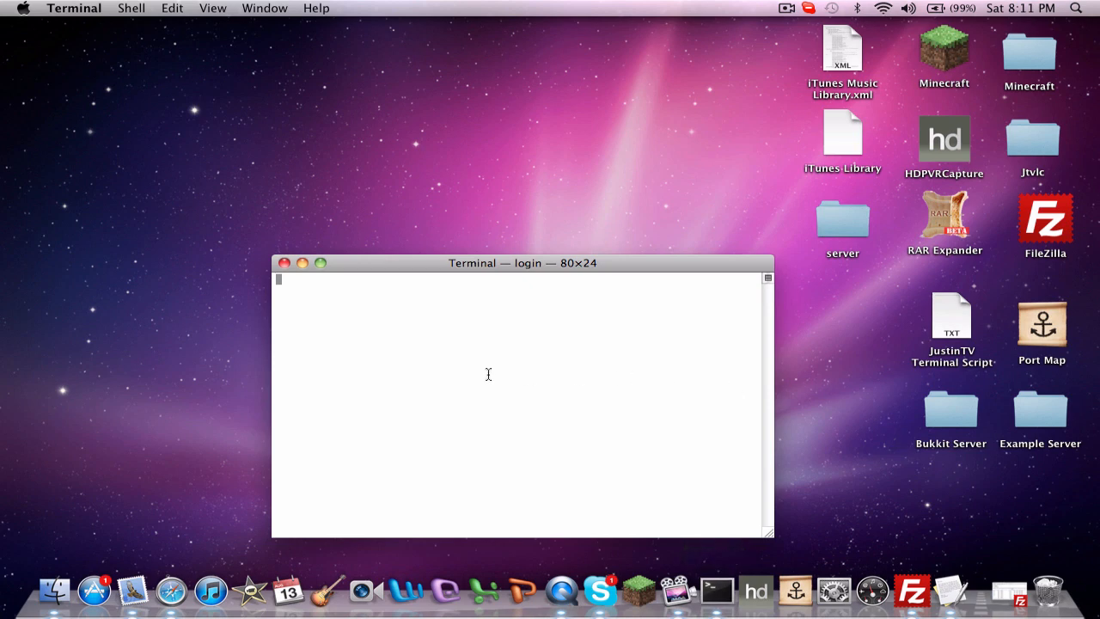
pyautogui.write('chmod')
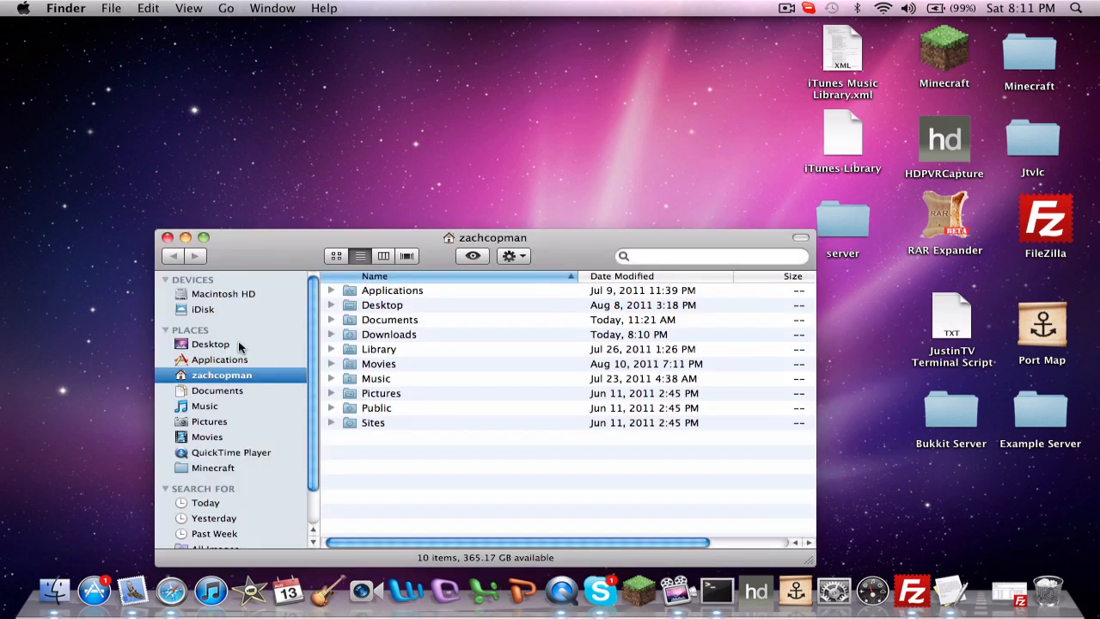
pyautogui.doubleClick(951, 409)
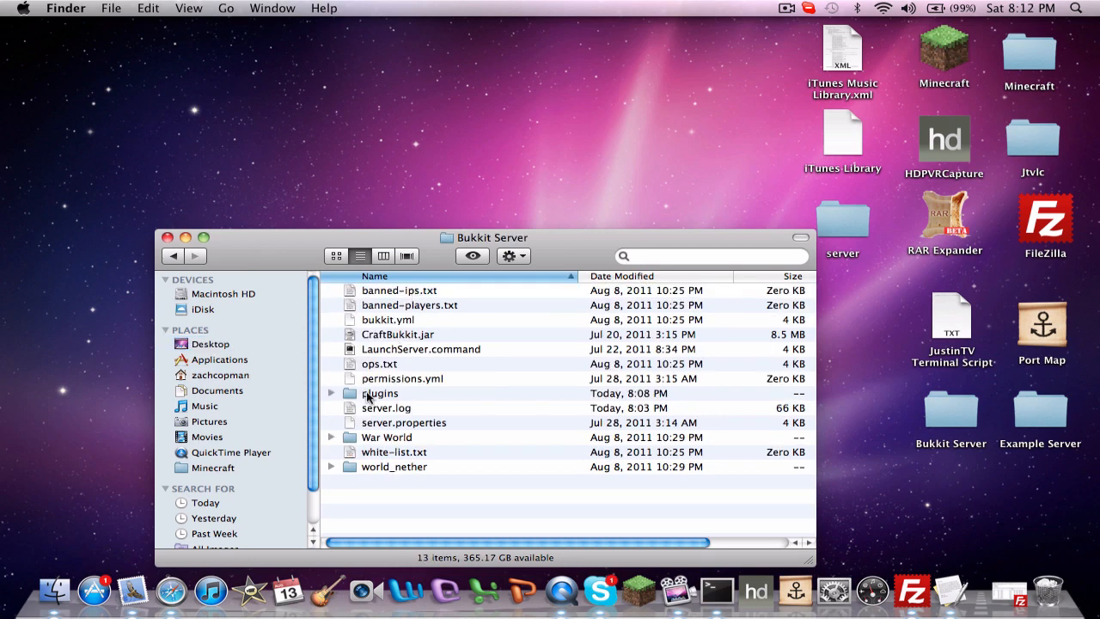
pyautogui.doubleClick(380, 392)
pyautogui.write('chmod')
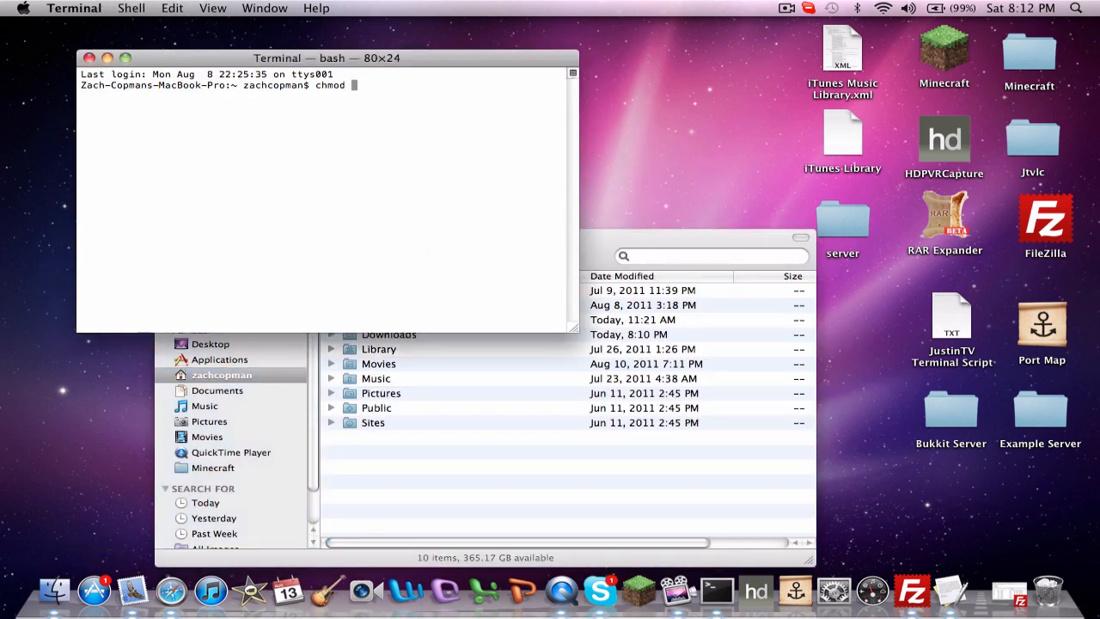
pyautogui.write('a+X')
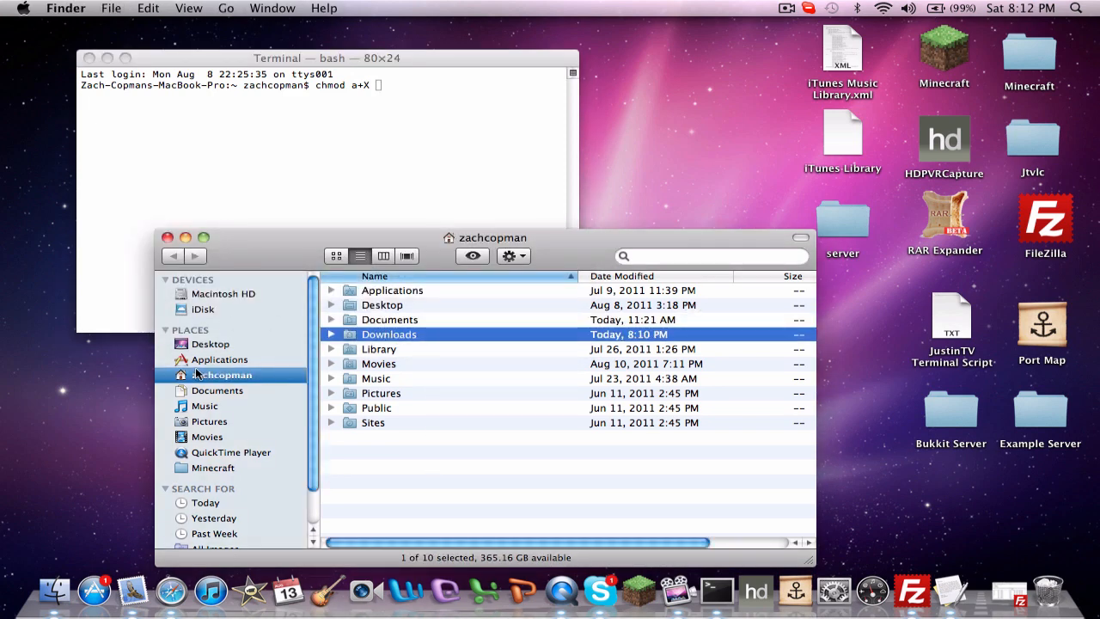
pyautogui.doubleClick(950, 409)
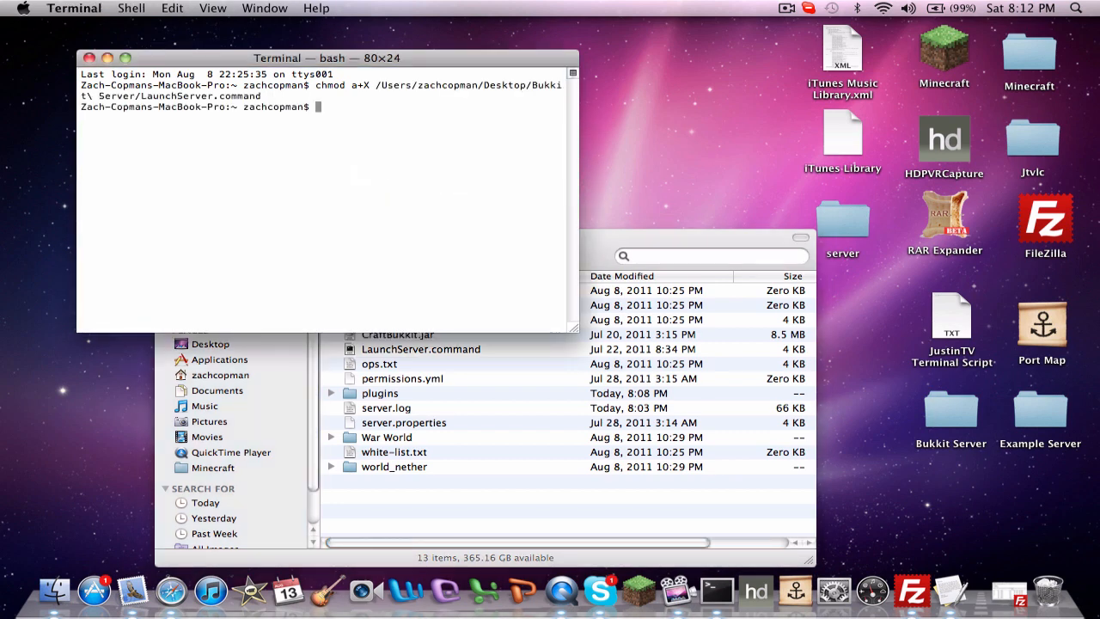
# Launch LaunchServer.command so the Bukkit server starts and loads HeroChat 4.10.3
pyautogui.click(419, 349)
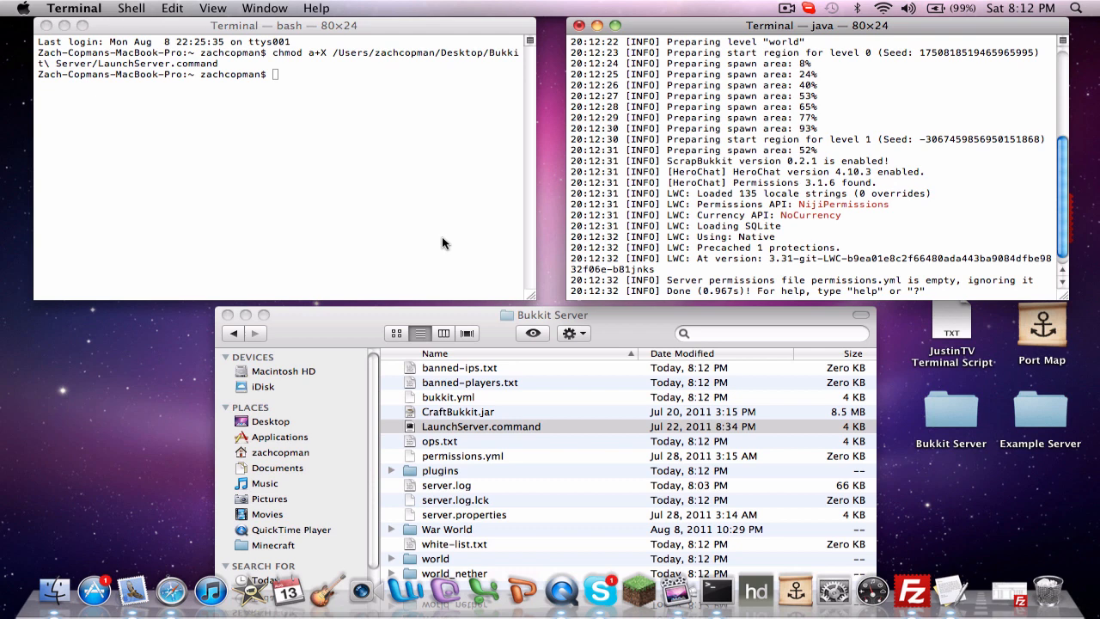
pyautogui.moveTo(709, 275)
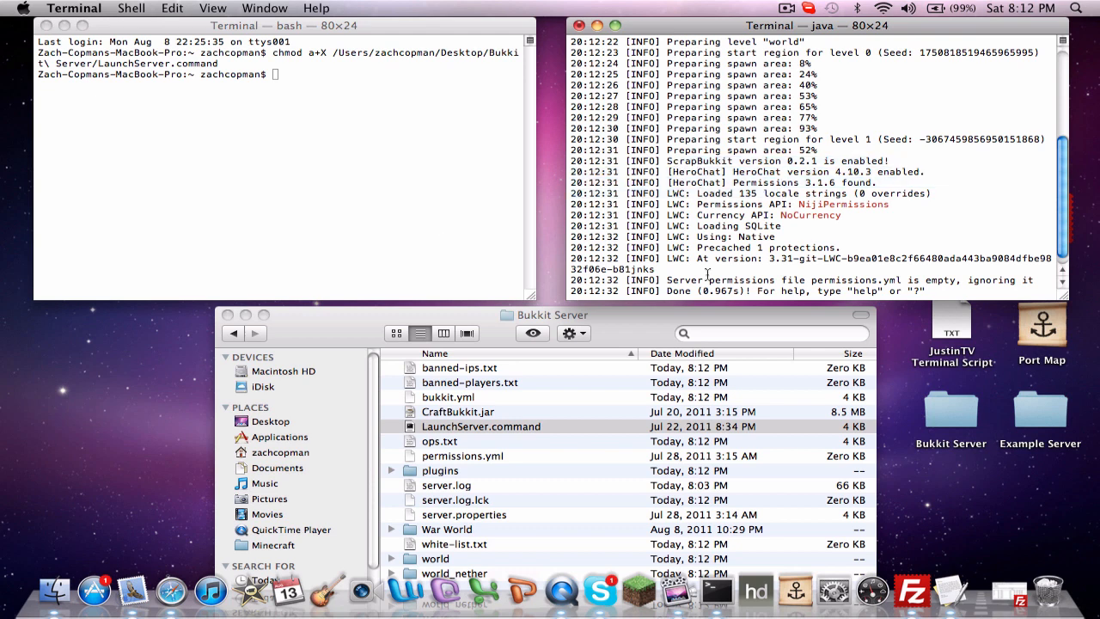
pyautogui.moveTo(501, 313)
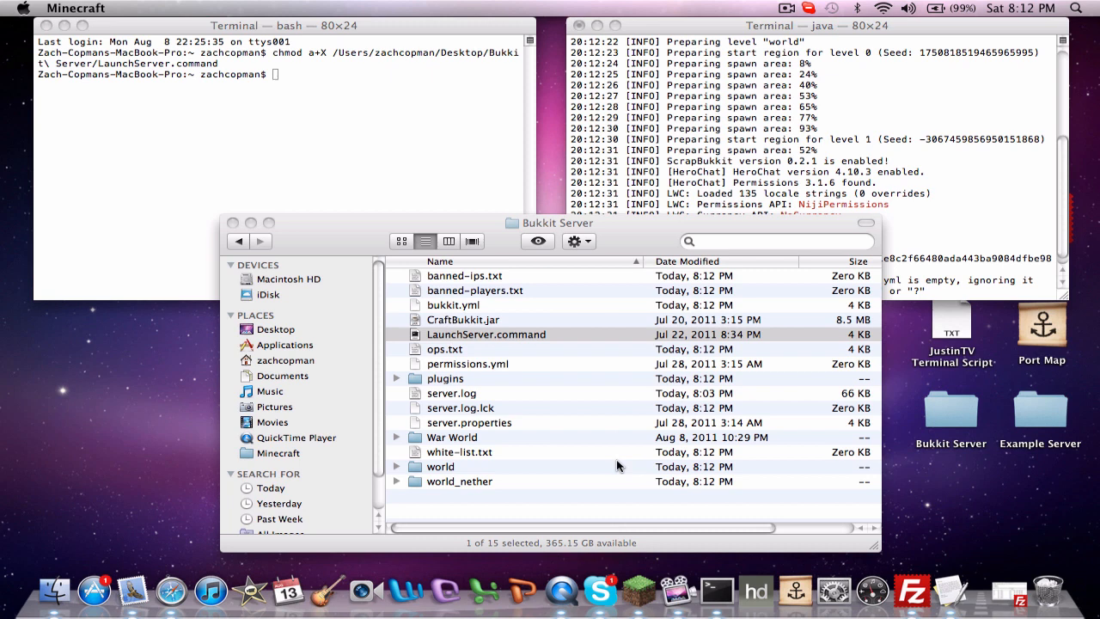
pyautogui.moveTo(691, 196)
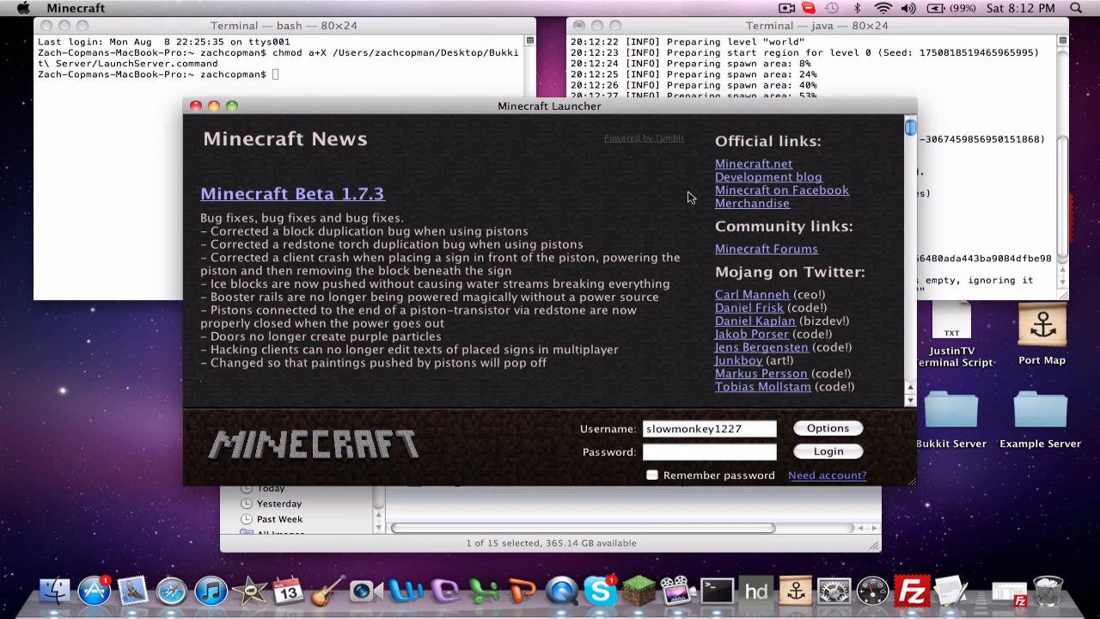
# Log into Minecraft and connect to the multiplayer server at IP 'local'
pyautogui.write('•••')
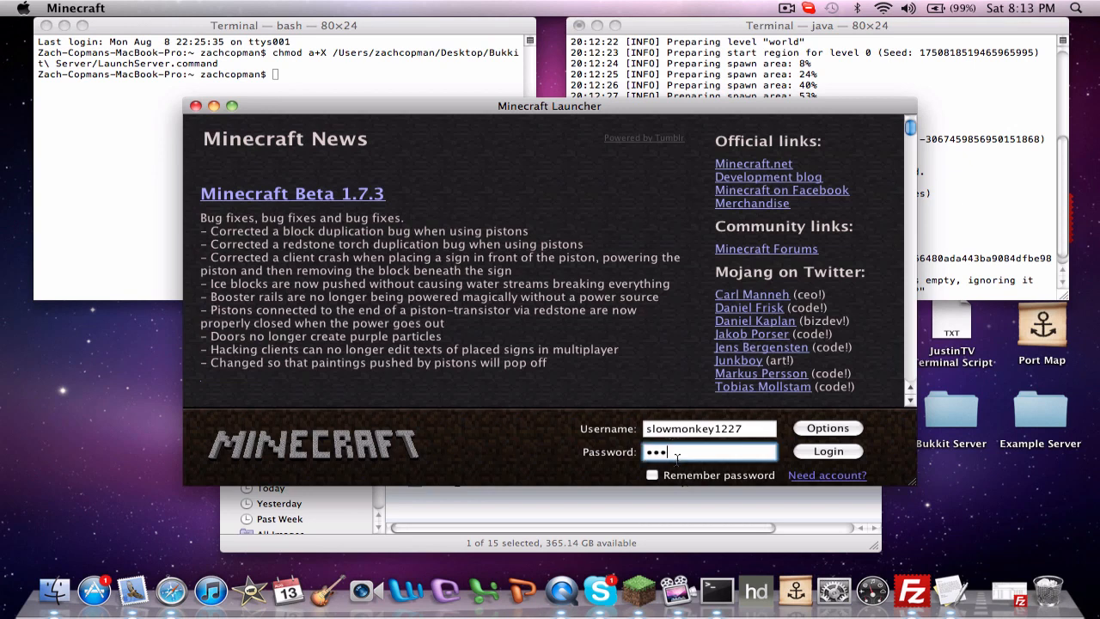
pyautogui.click(827, 451)
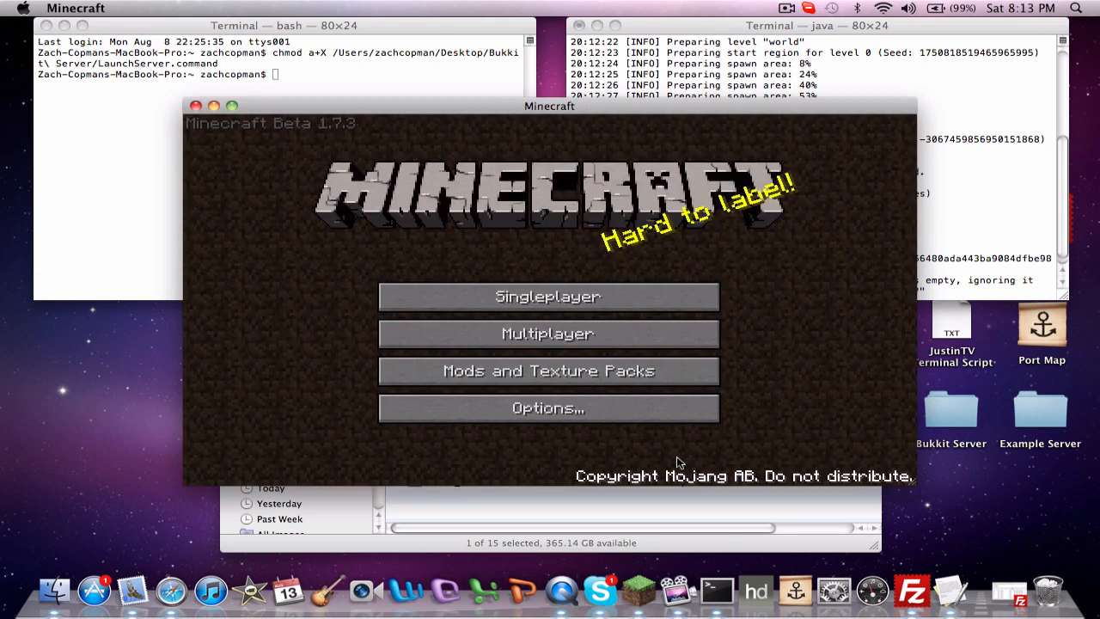
pyautogui.click(549, 334)
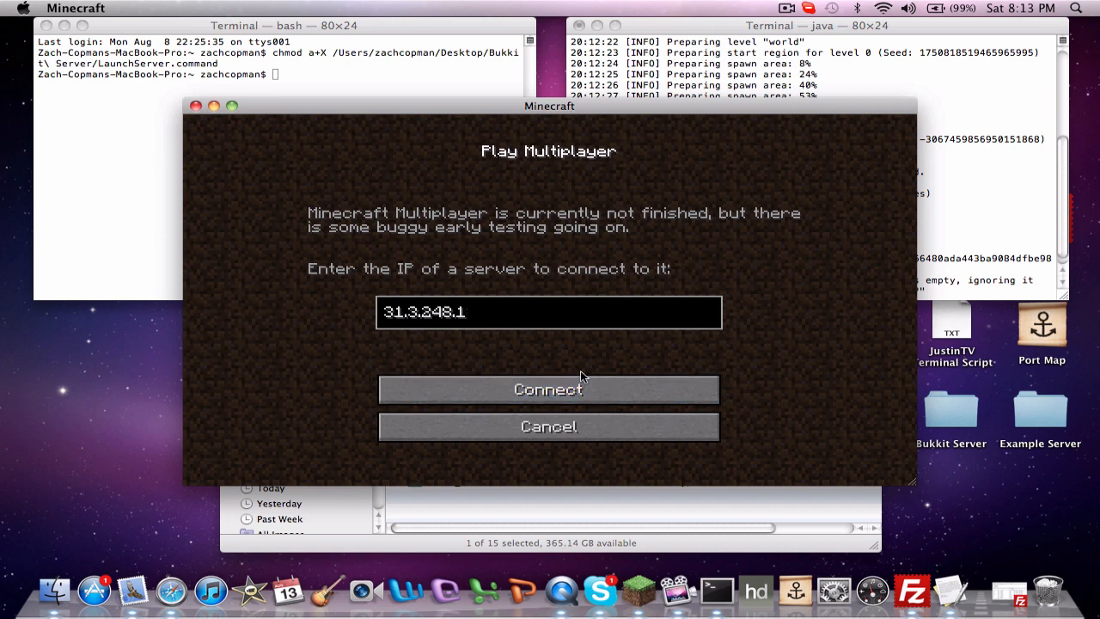
pyautogui.write('local')
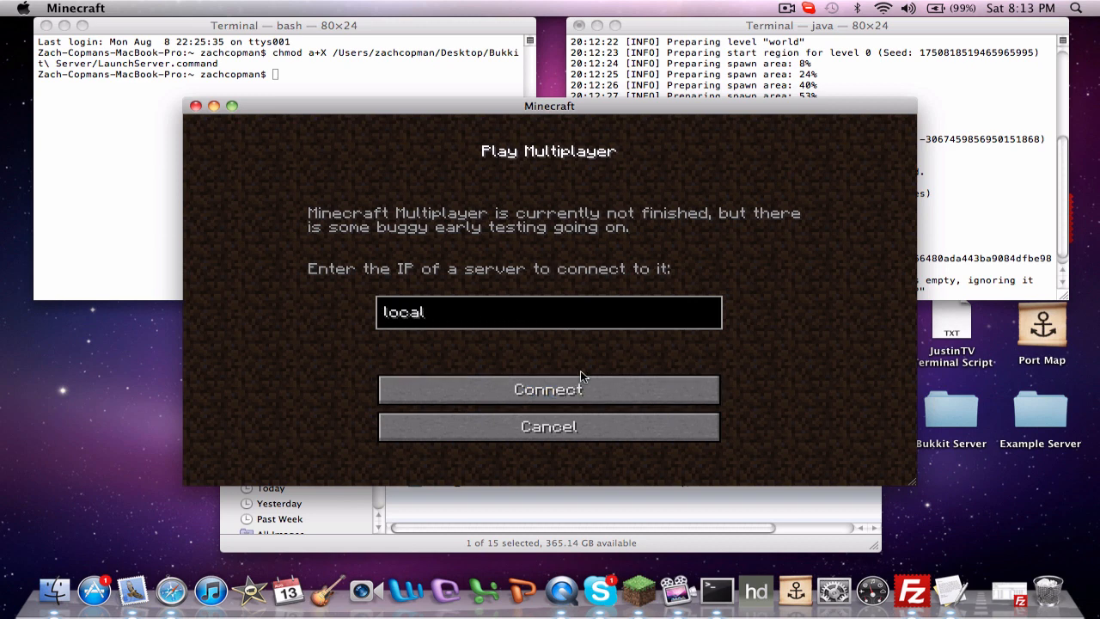
pyautogui.click(549, 389)
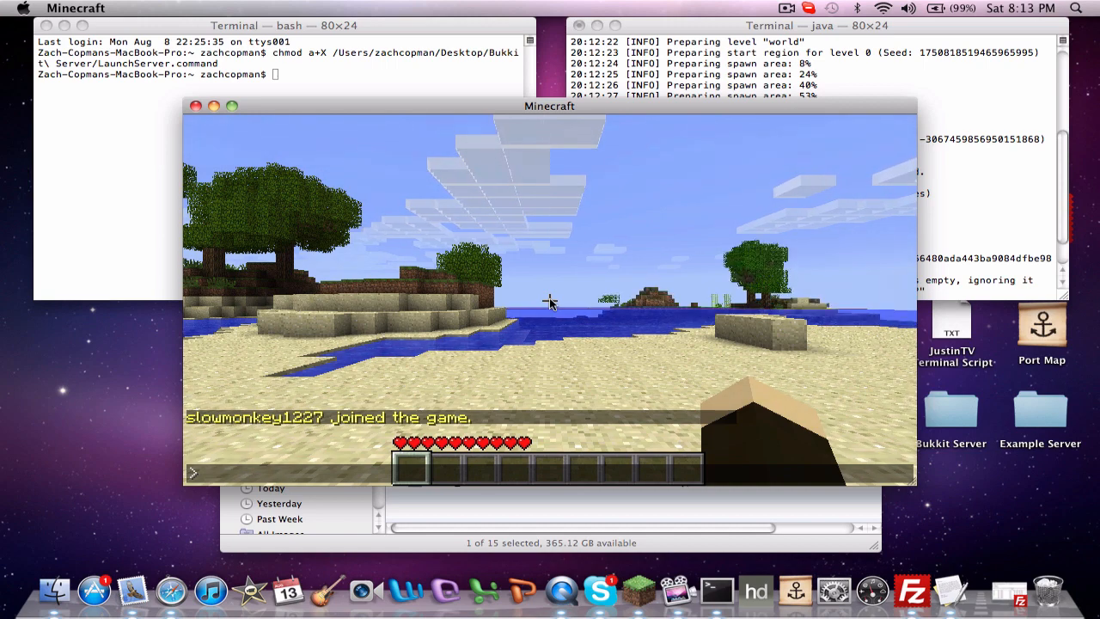
# Post 'hello' in the server chat and try the '&4' colour code
pyautogui.write('hell')
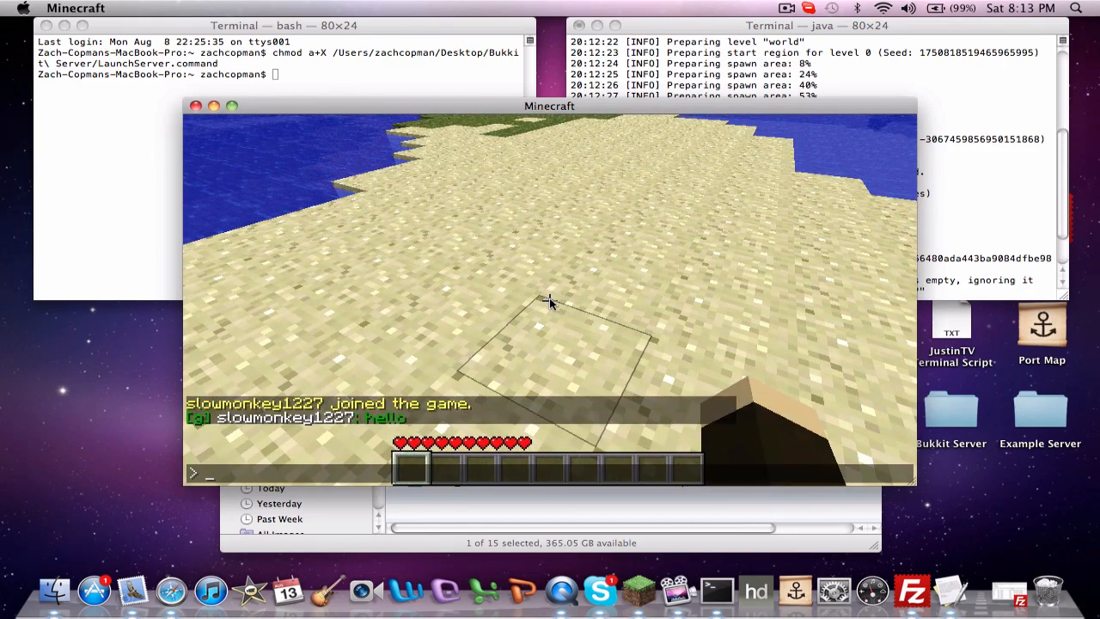
pyautogui.write('&4')
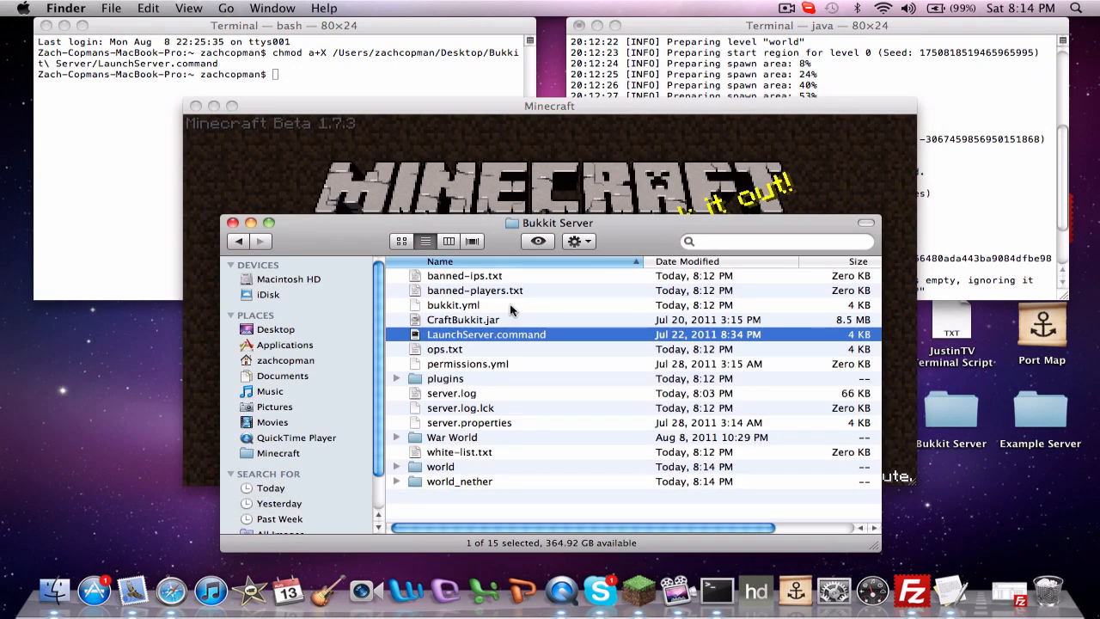
# Browse plugins > HeroChat, peek in users, then open config.yml in TextEdit
pyautogui.doubleClick(445, 378)
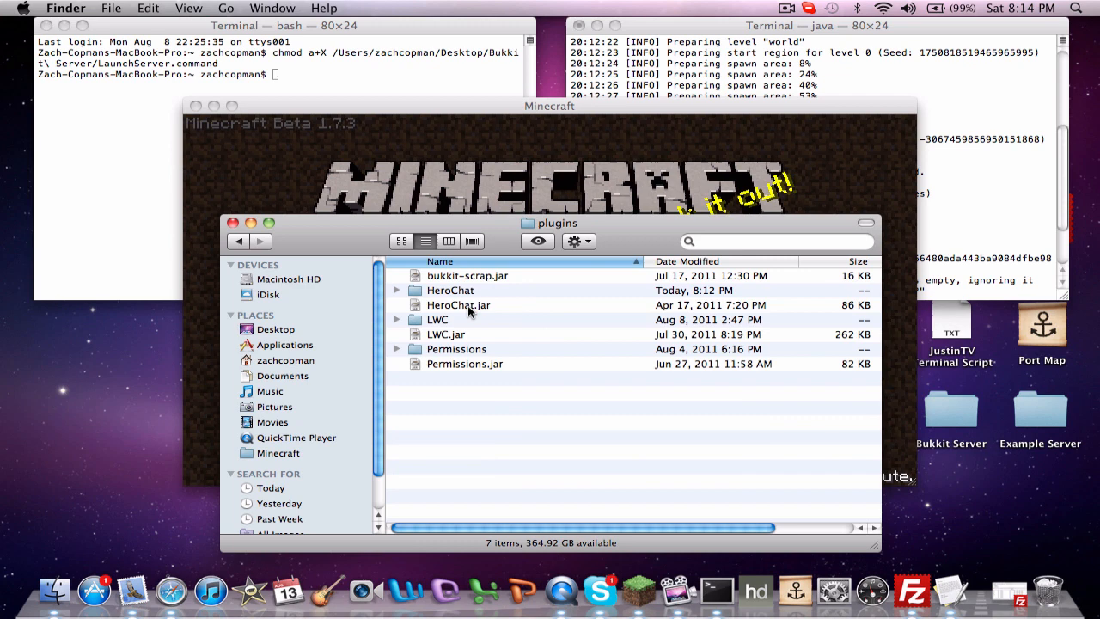
pyautogui.doubleClick(450, 288)
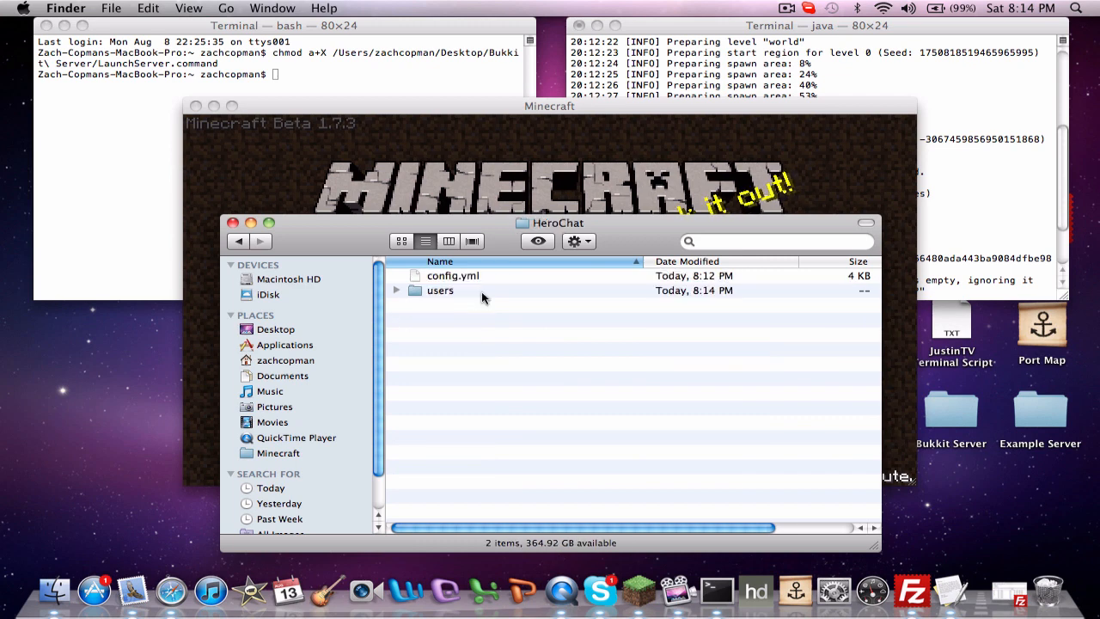
pyautogui.click(440, 289)
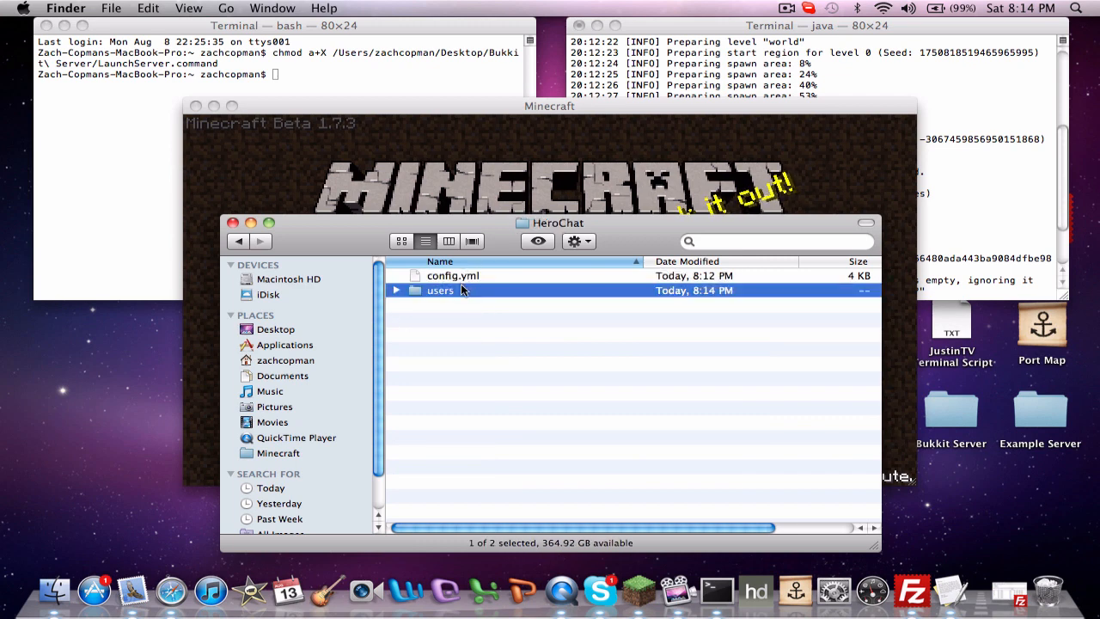
pyautogui.doubleClick(440, 289)
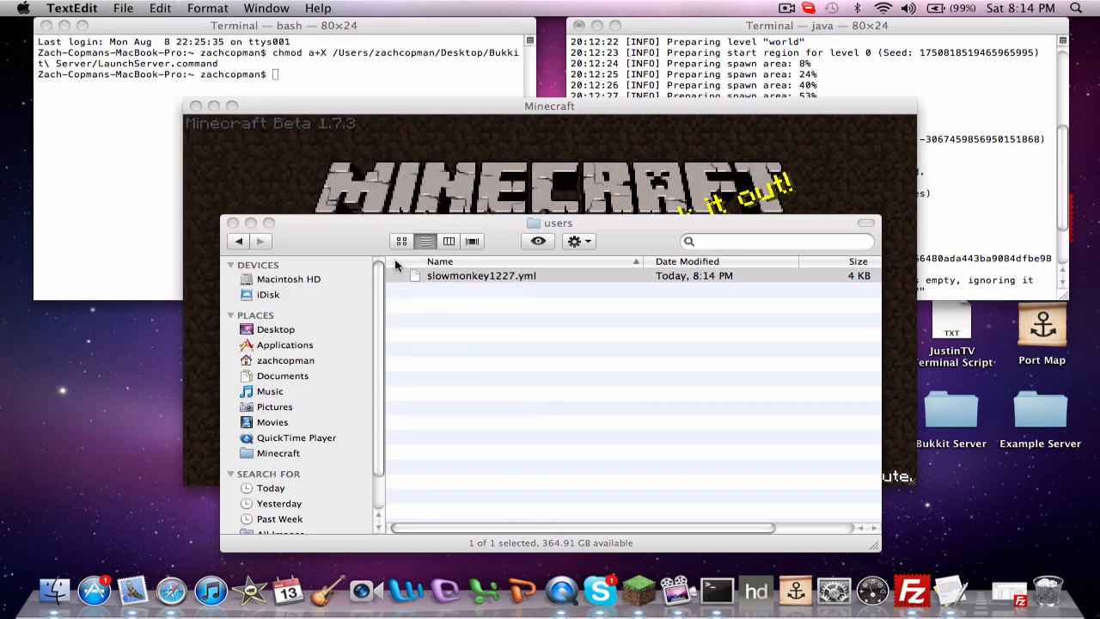
pyautogui.click(239, 240)
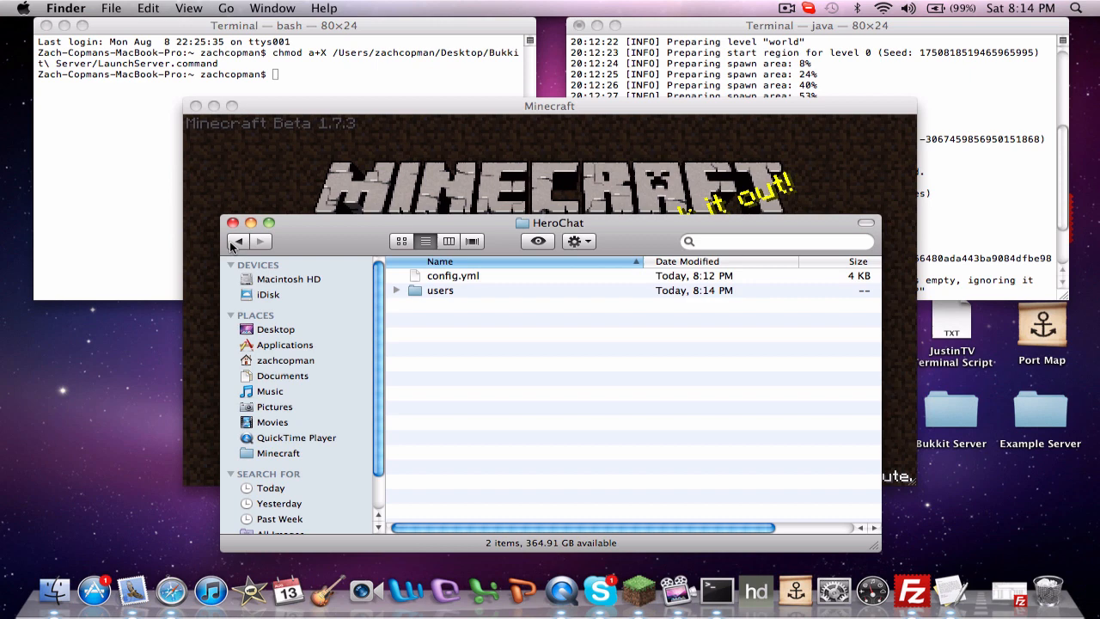
pyautogui.doubleClick(453, 275)
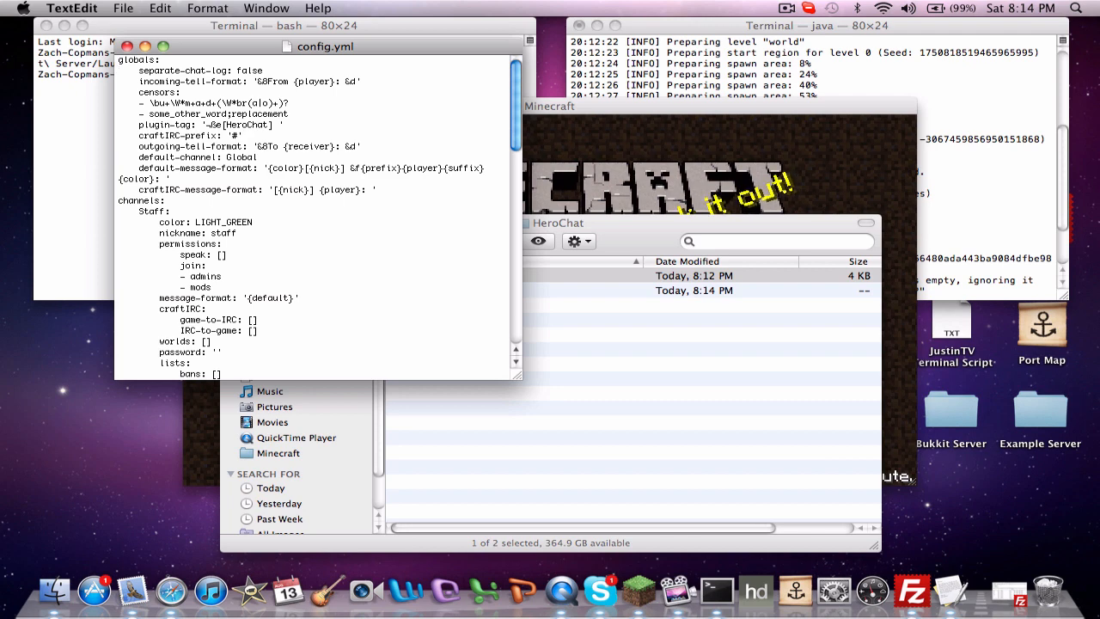
pyautogui.scroll(-3)
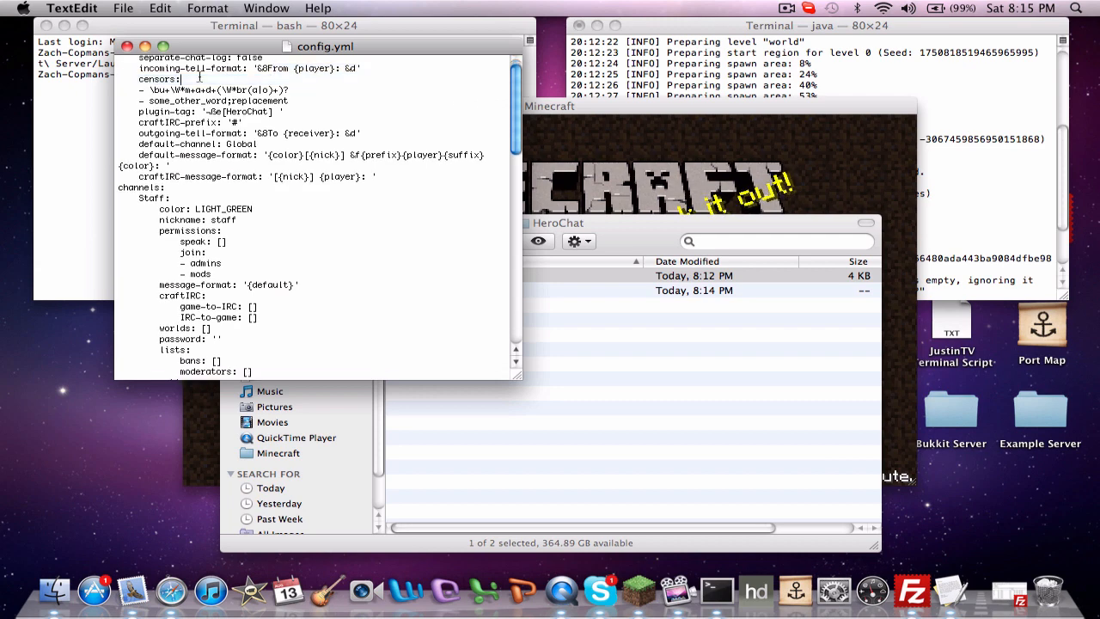
pyautogui.moveTo(203, 79); pyautogui.dragTo(394, 113)
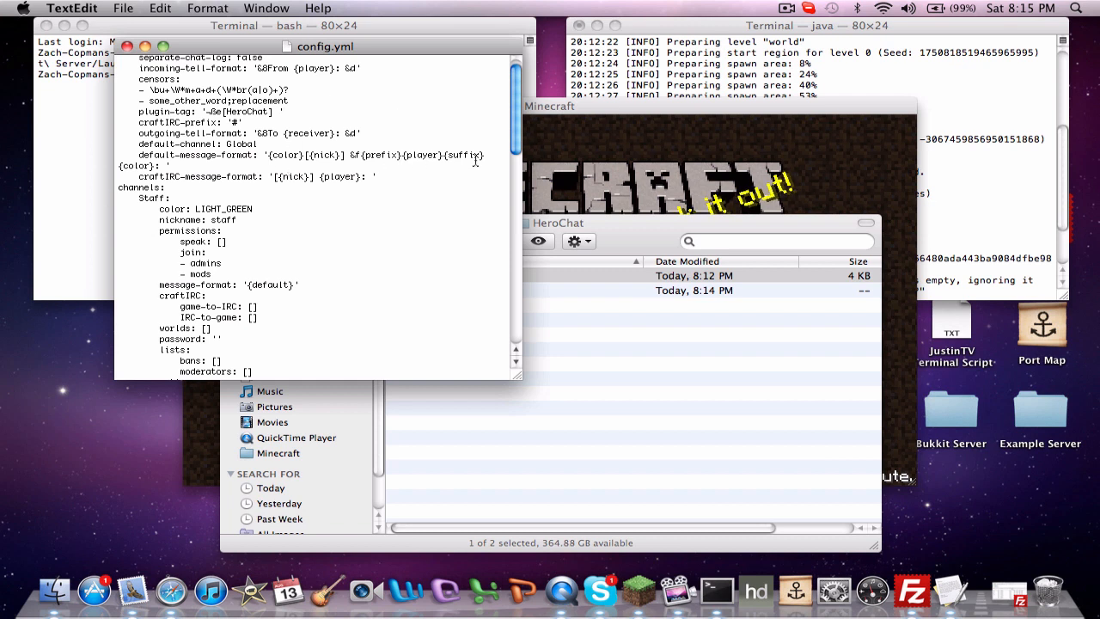
pyautogui.moveTo(139, 145); pyautogui.dragTo(485, 155)
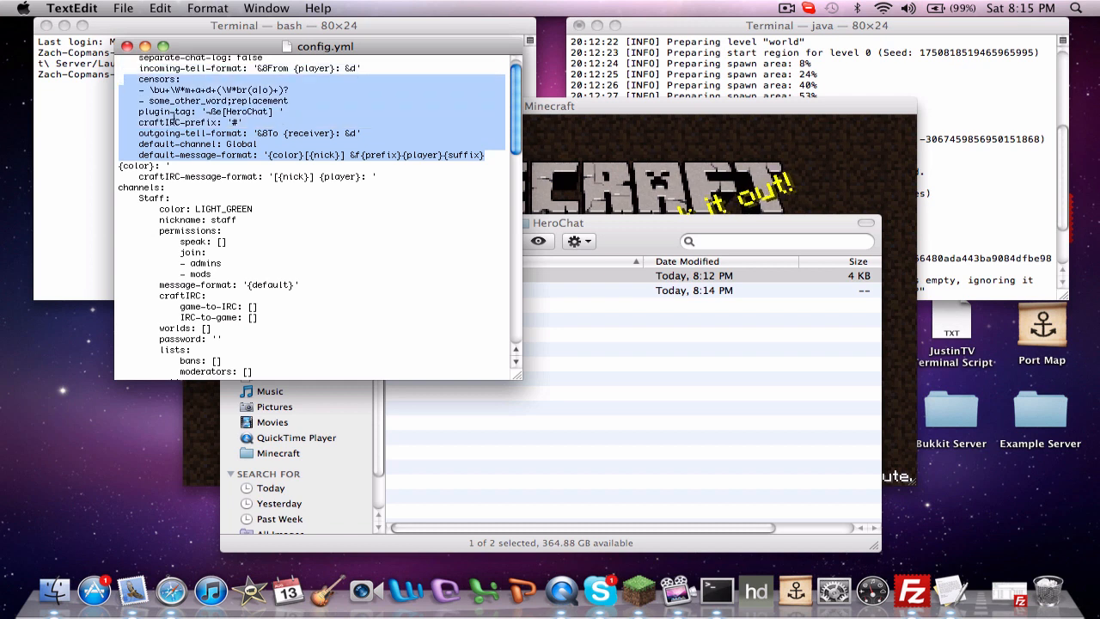
pyautogui.click(289, 175)
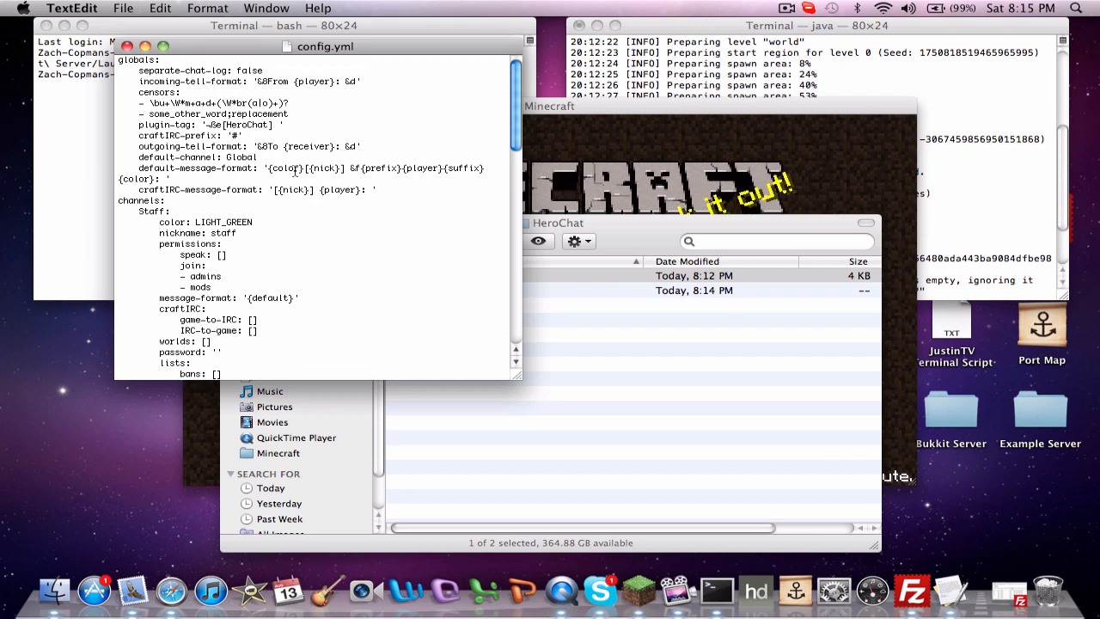
# Scroll config.yml past the Staff and Local channels to the Global block at the file's end
pyautogui.scroll(-3)
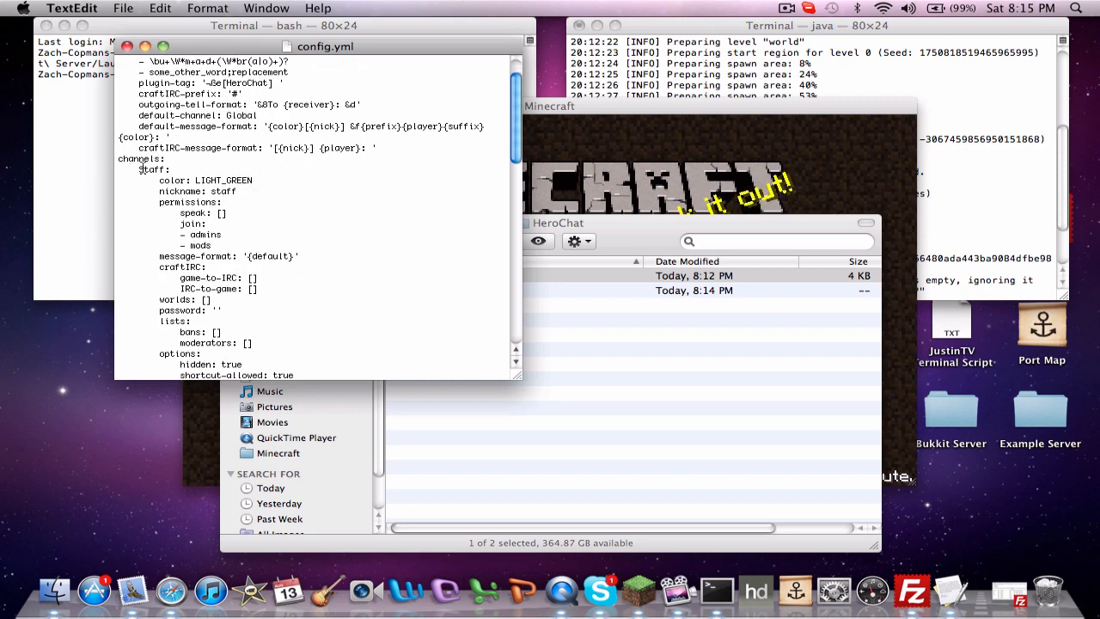
pyautogui.scroll(-3)
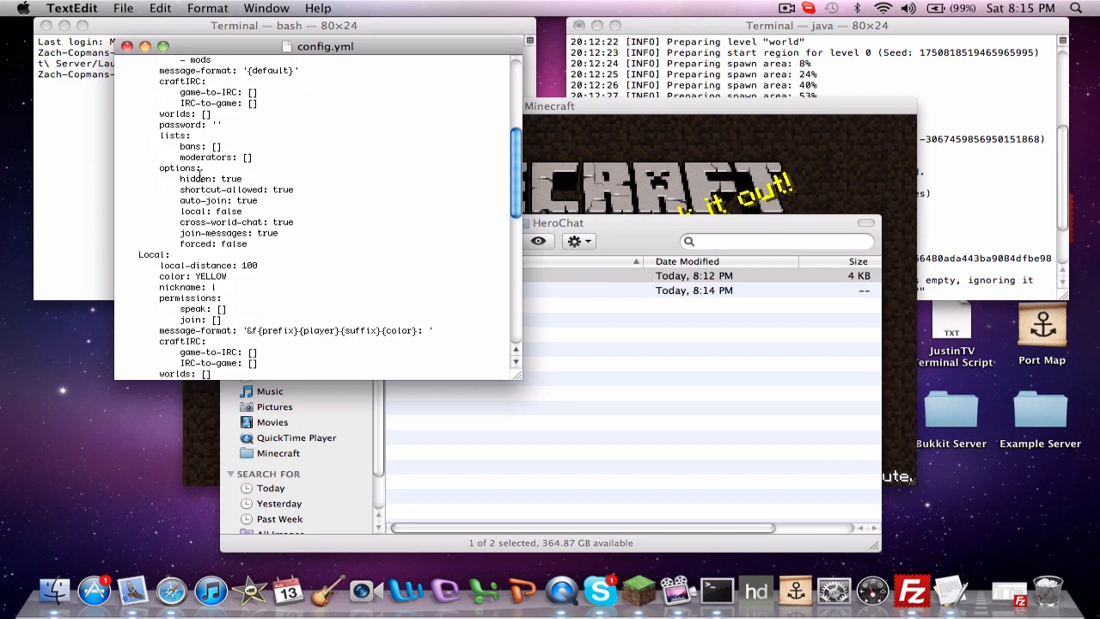
pyautogui.scroll(-3)
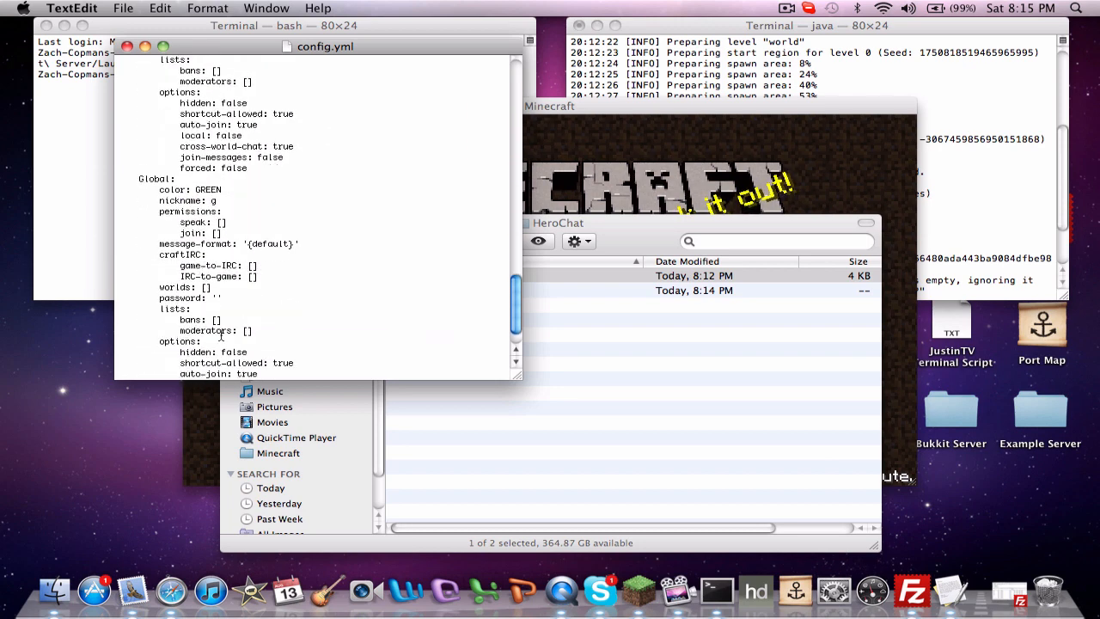
pyautogui.scroll(-3)
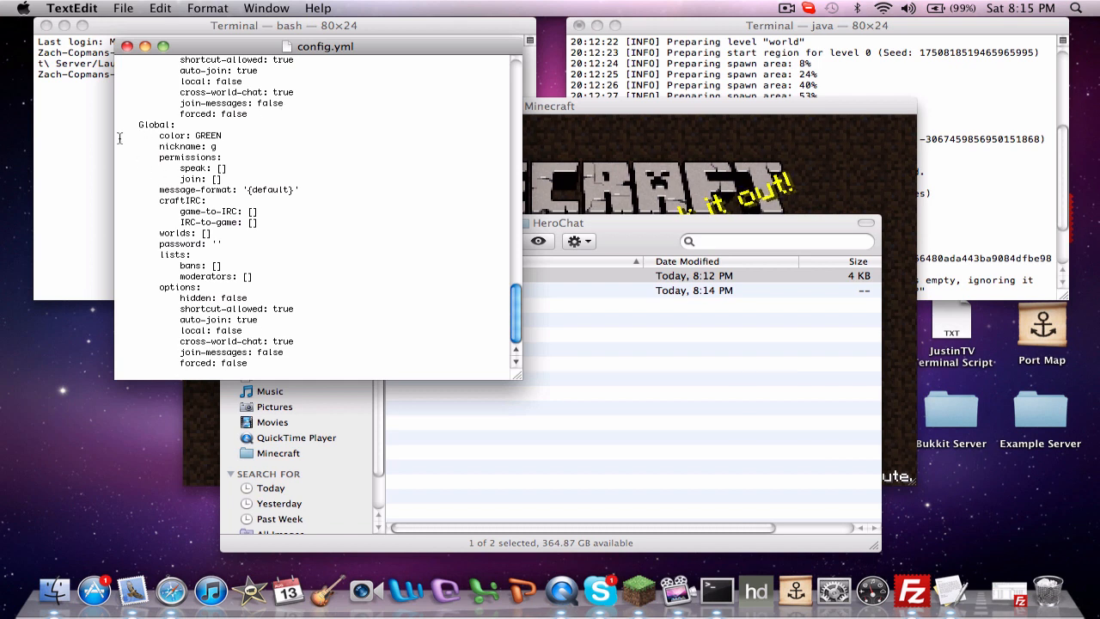
pyautogui.doubleClick(153, 124)
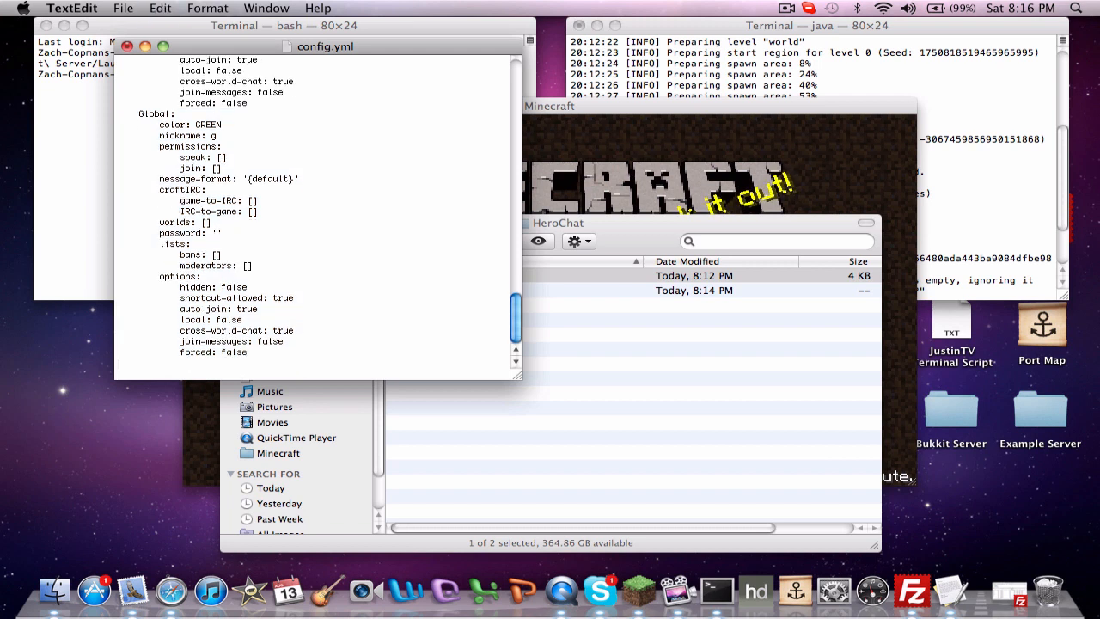
# Delete the Global channel's speak: [] value and start a blank line beneath it
pyautogui.doubleClick(158, 114)
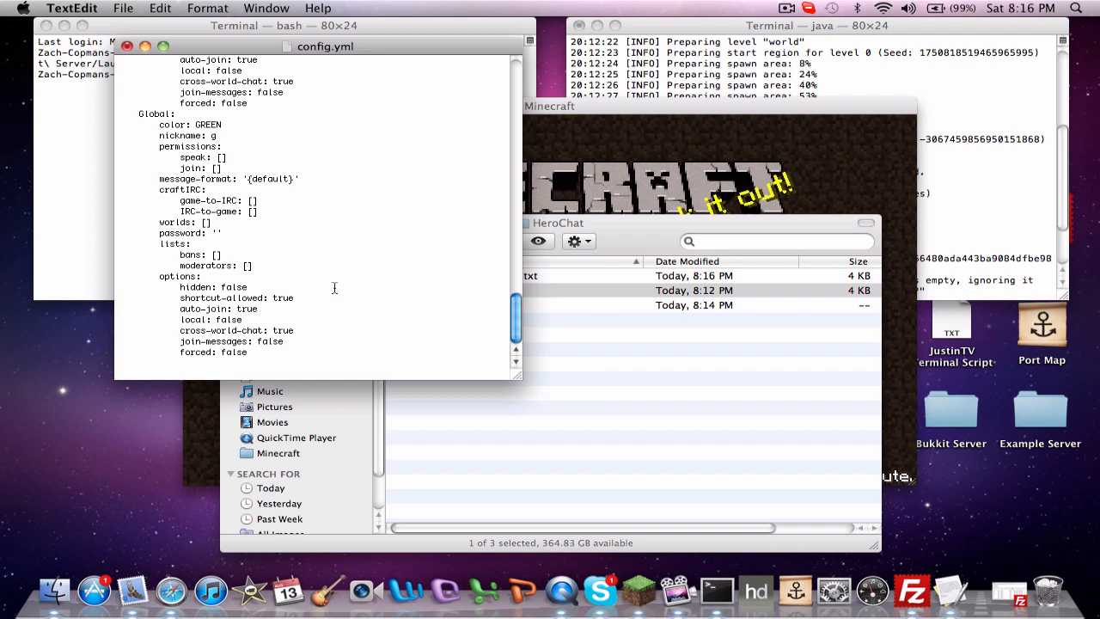
pyautogui.click(189, 113)
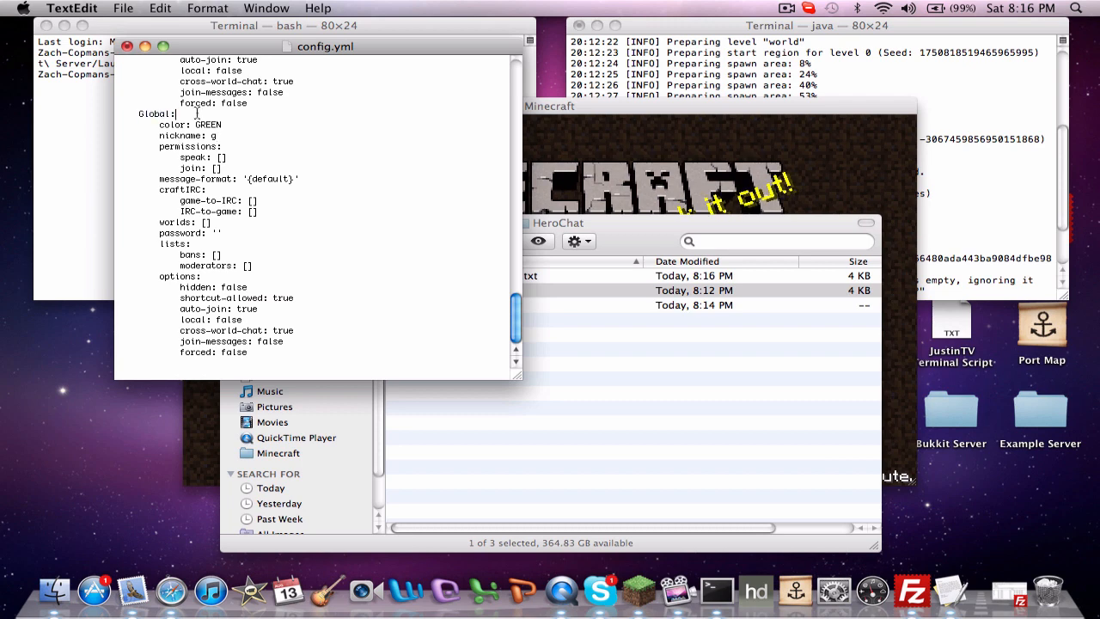
pyautogui.scroll(-3)
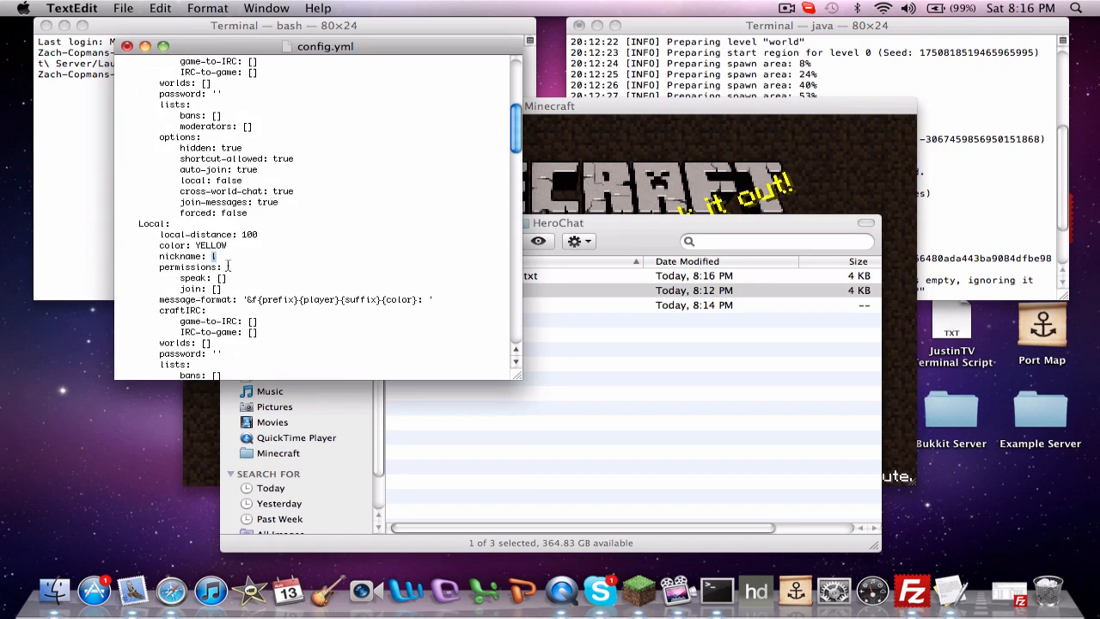
pyautogui.scroll(-3)
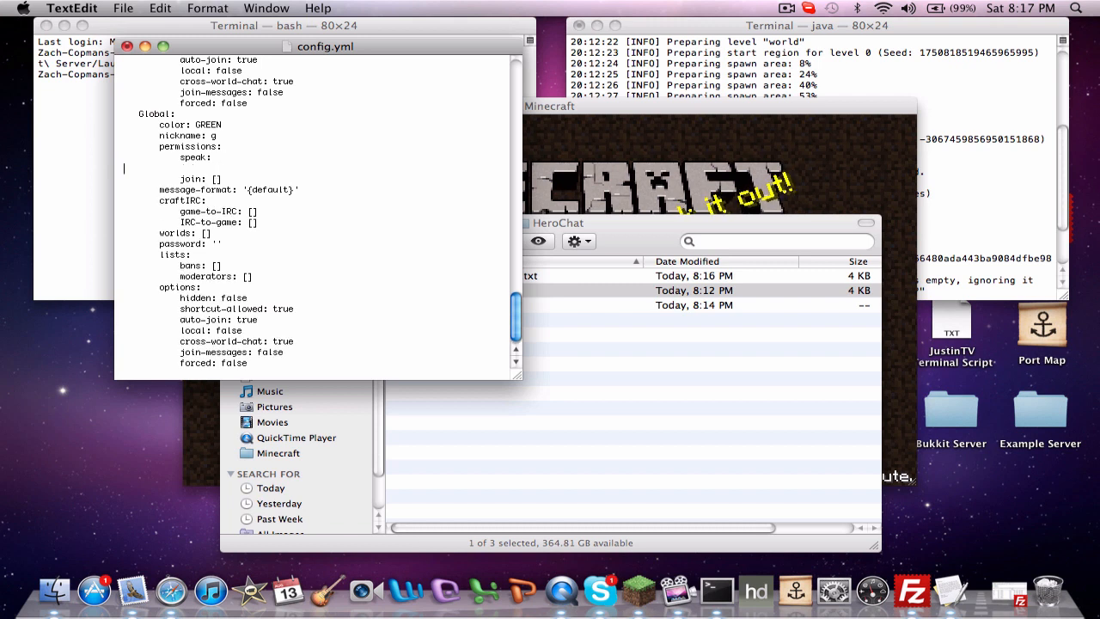
# Add a dash list entry under the Global channel's speak permission
pyautogui.write('-')
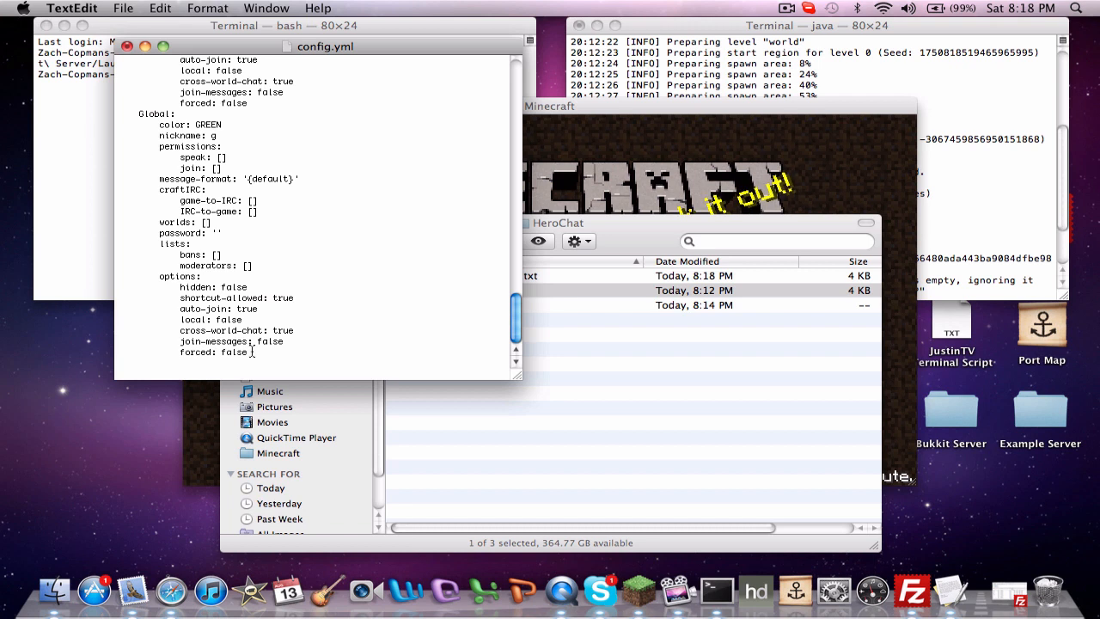
pyautogui.moveTo(238, 244)
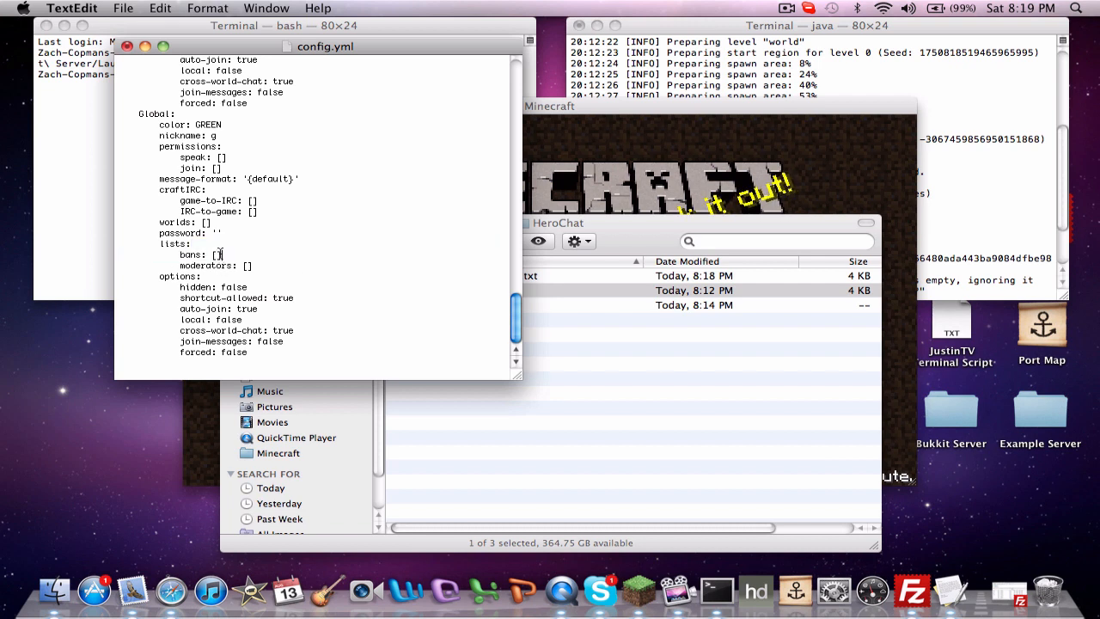
pyautogui.moveTo(275, 278)
pyautogui.write('- De')
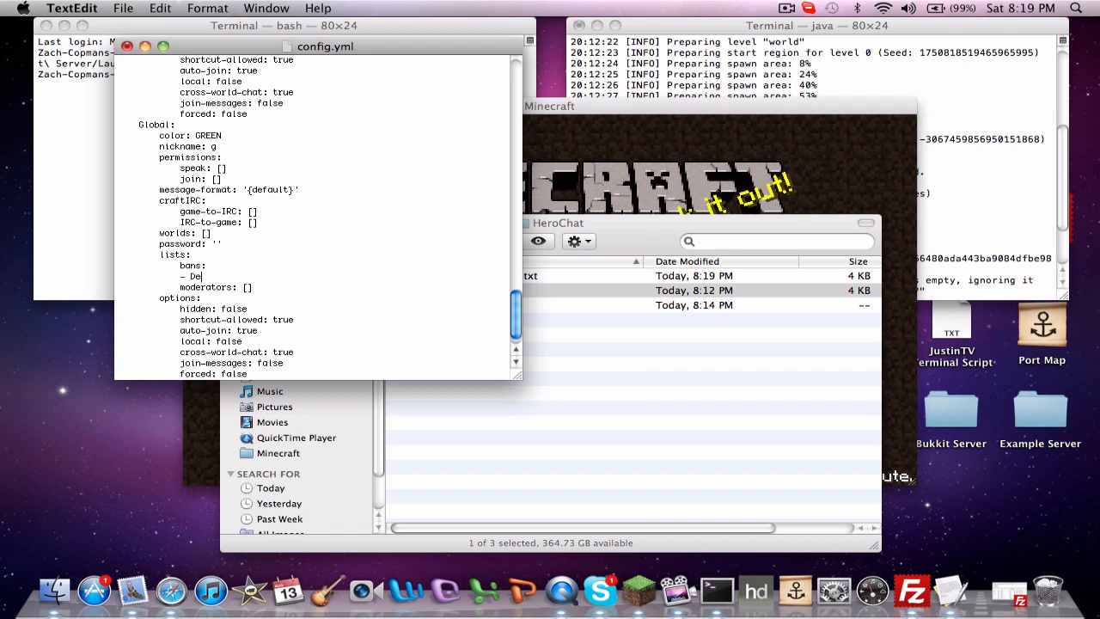
# Remove the '- name' entry just added to the Global channel's bans list
pyautogui.press('Backspace')
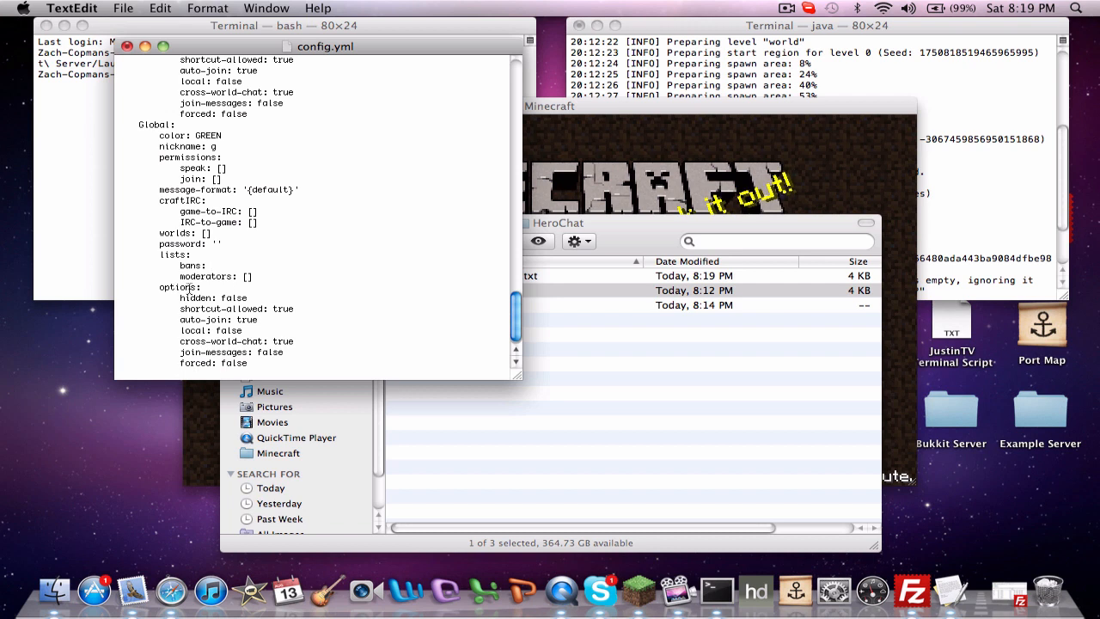
pyautogui.moveTo(69, 294)
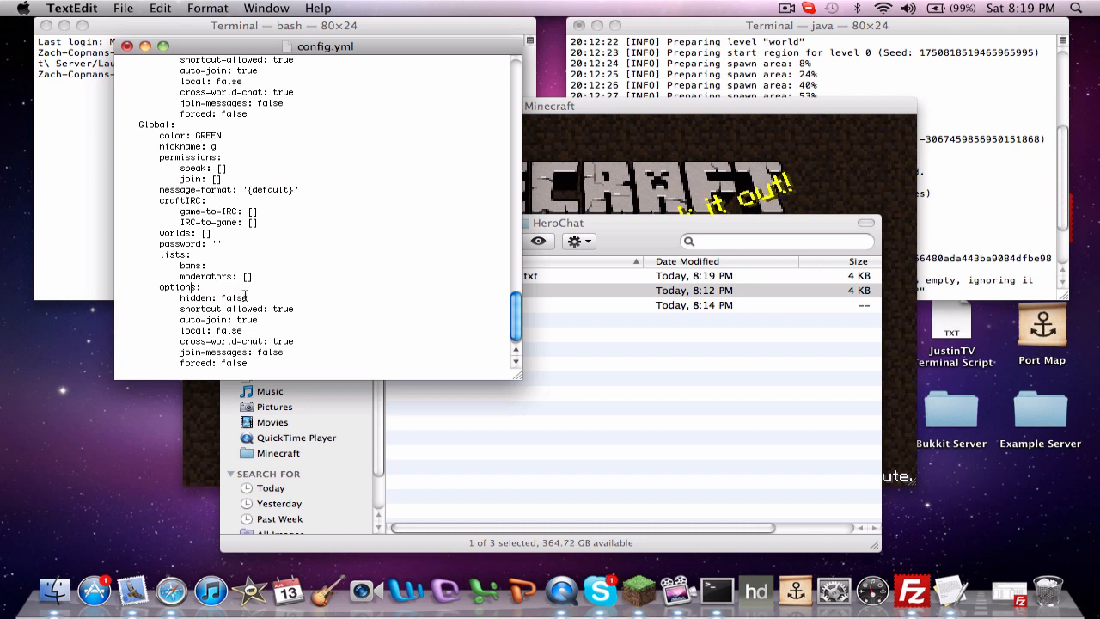
# Review the Global channel's options block, picking out the hidden and shortcut-allowed values
pyautogui.doubleClick(234, 297)
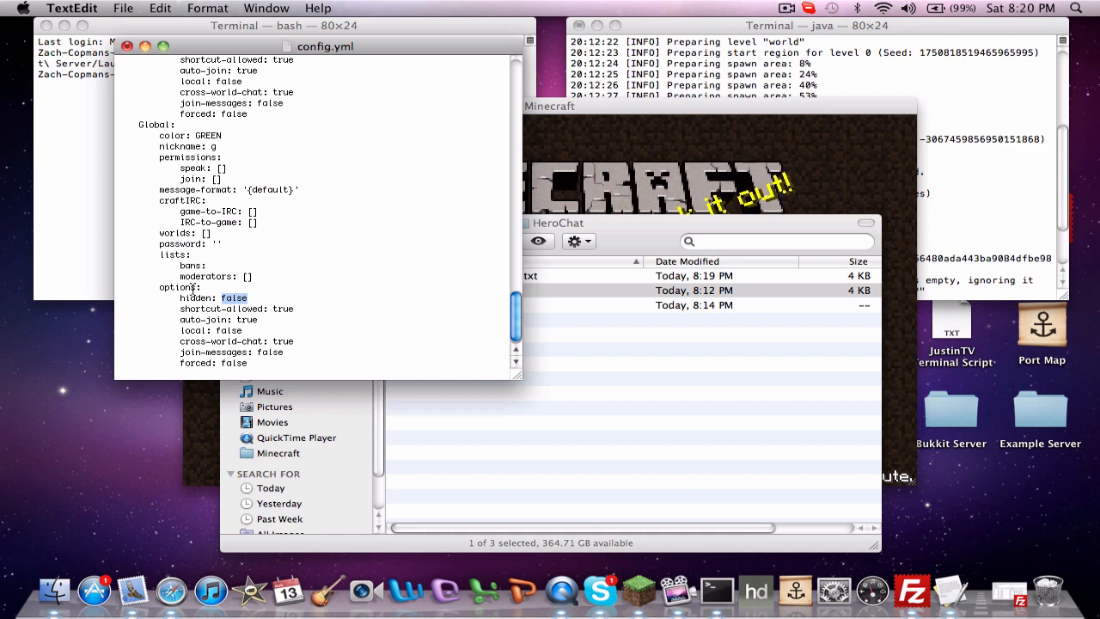
pyautogui.scroll(-3)
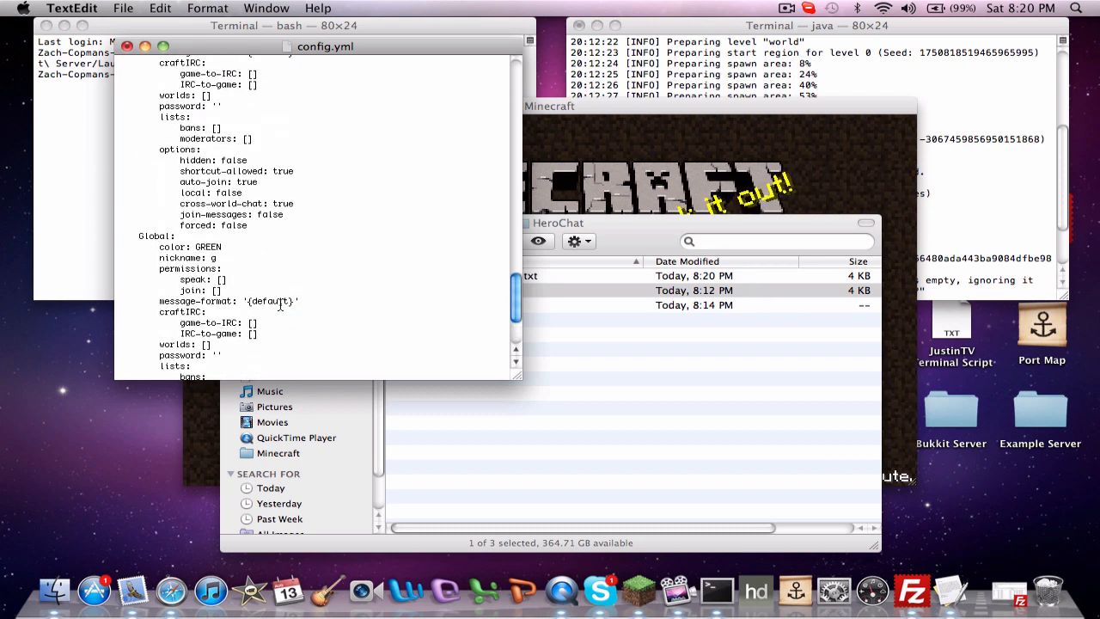
pyautogui.scroll(-3)
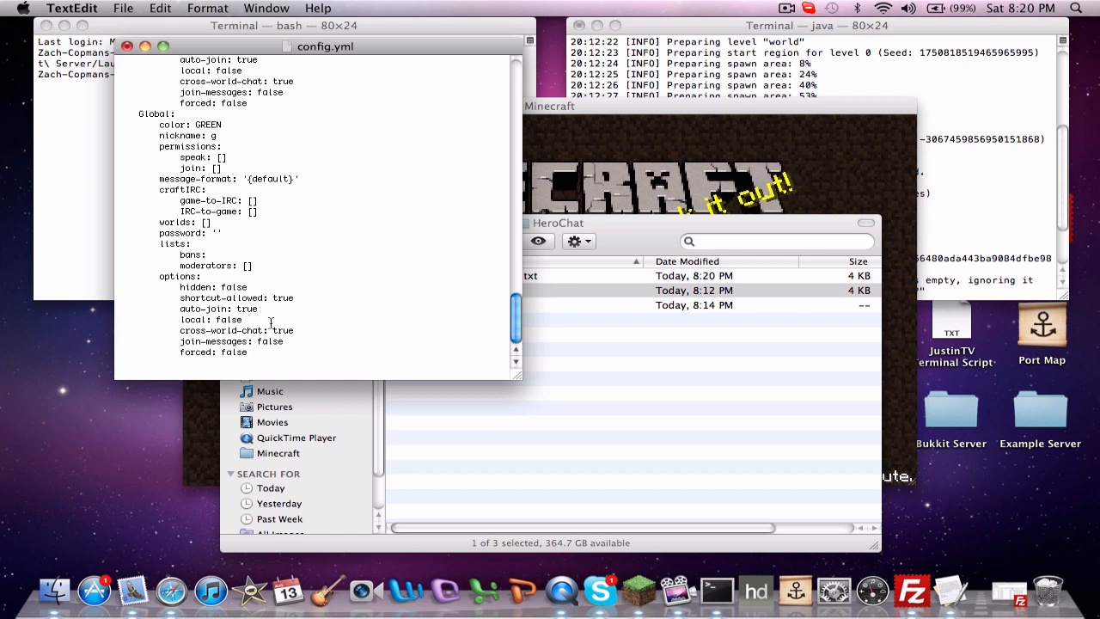
pyautogui.click(279, 298)
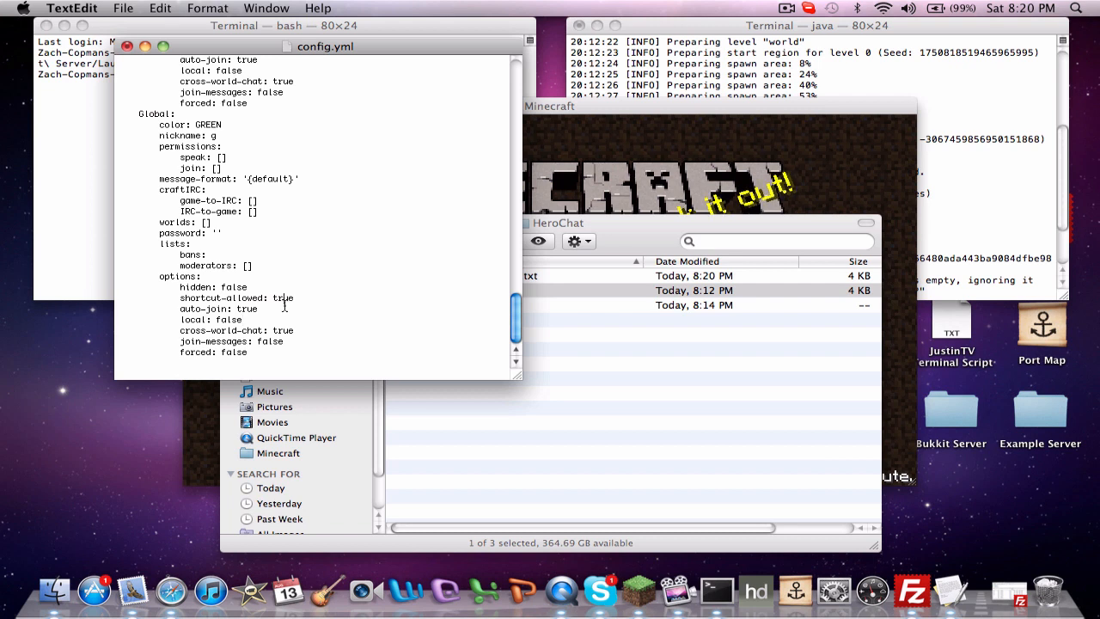
pyautogui.doubleClick(244, 309)
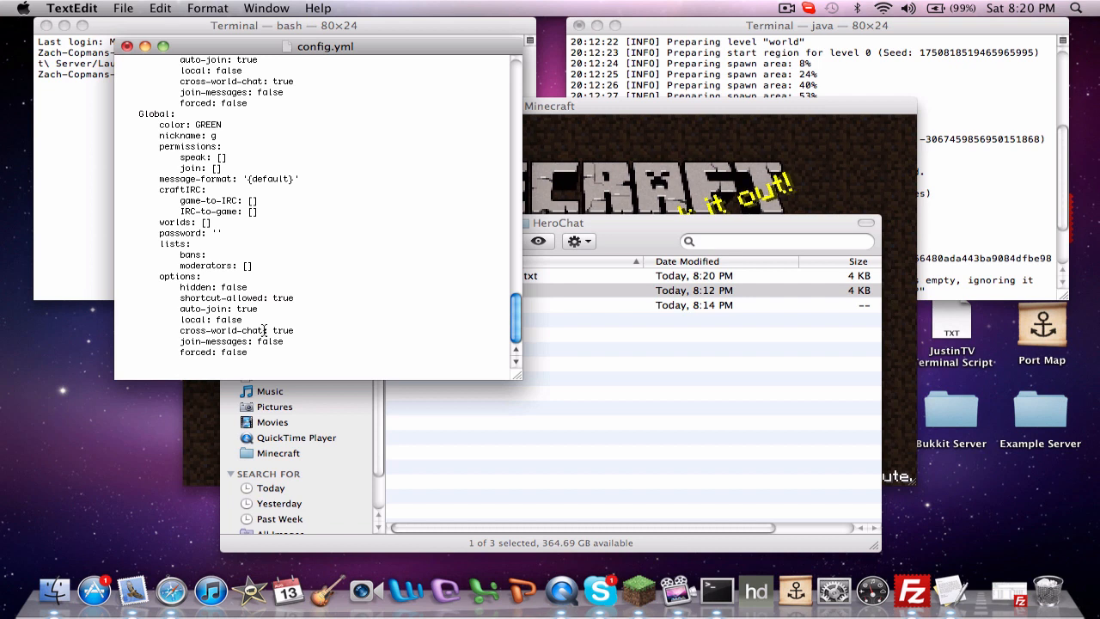
pyautogui.doubleClick(227, 318)
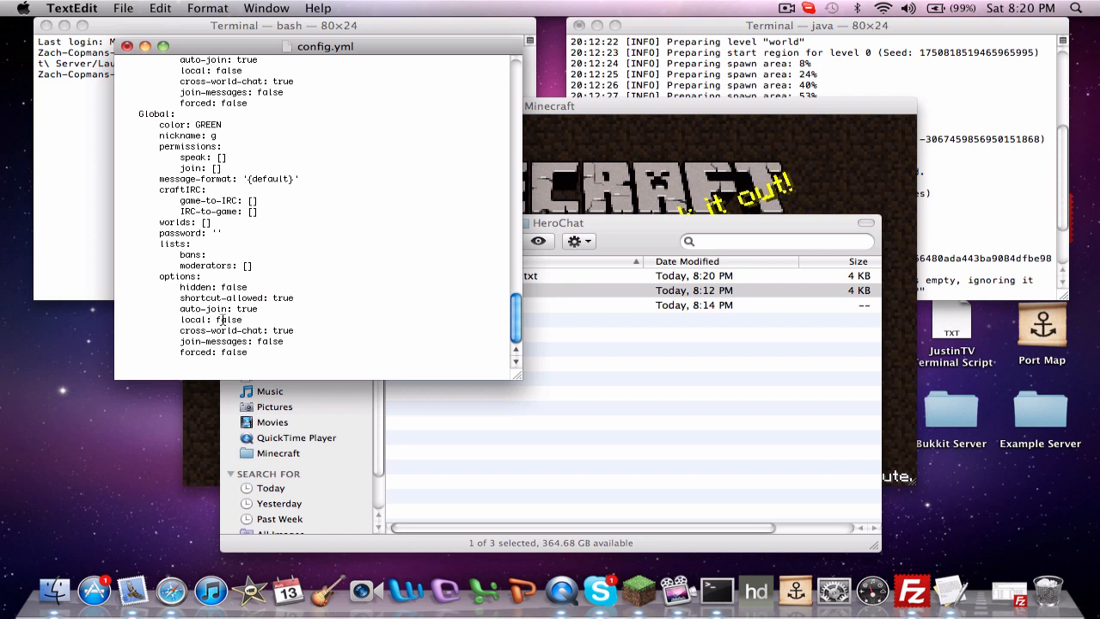
pyautogui.moveTo(334, 285)
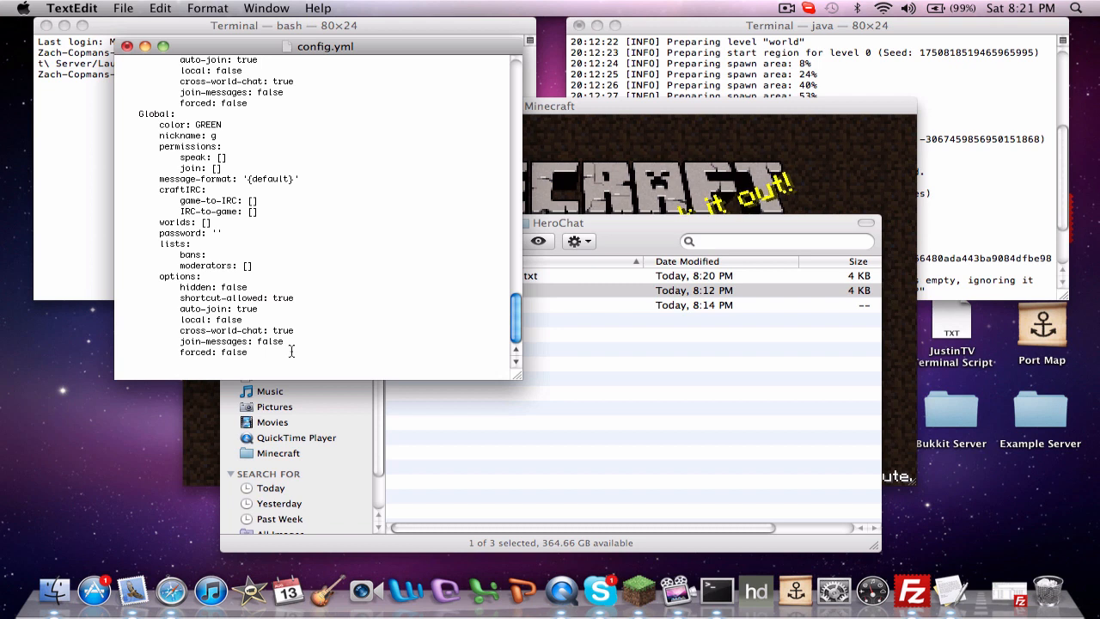
# Move to the end of the Global block and select the forced option's value
pyautogui.click(247, 353)
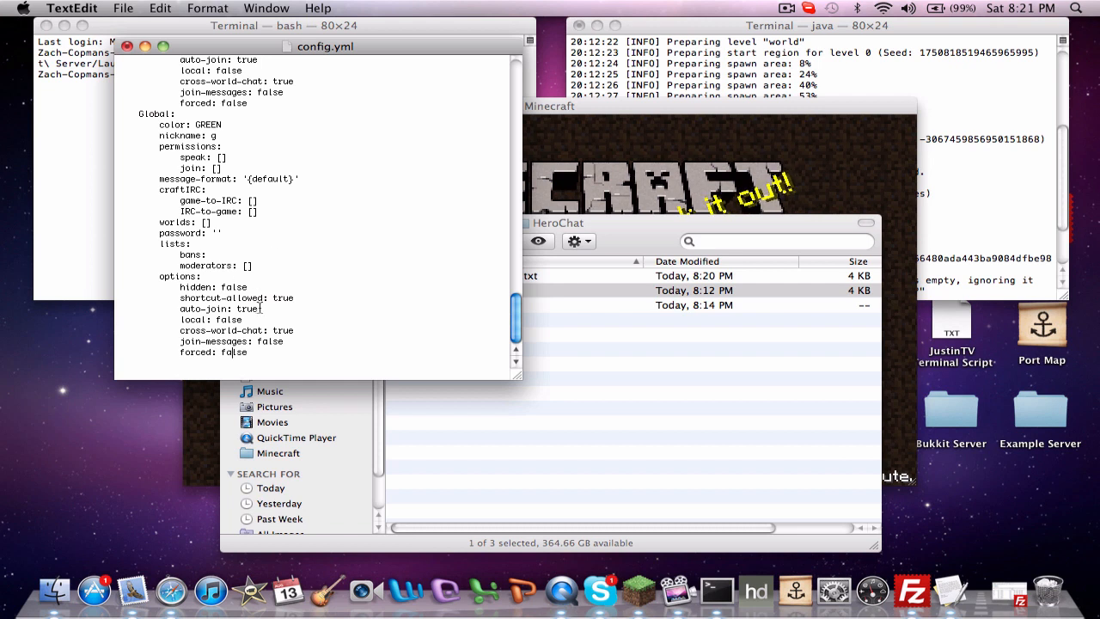
pyautogui.doubleClick(244, 310)
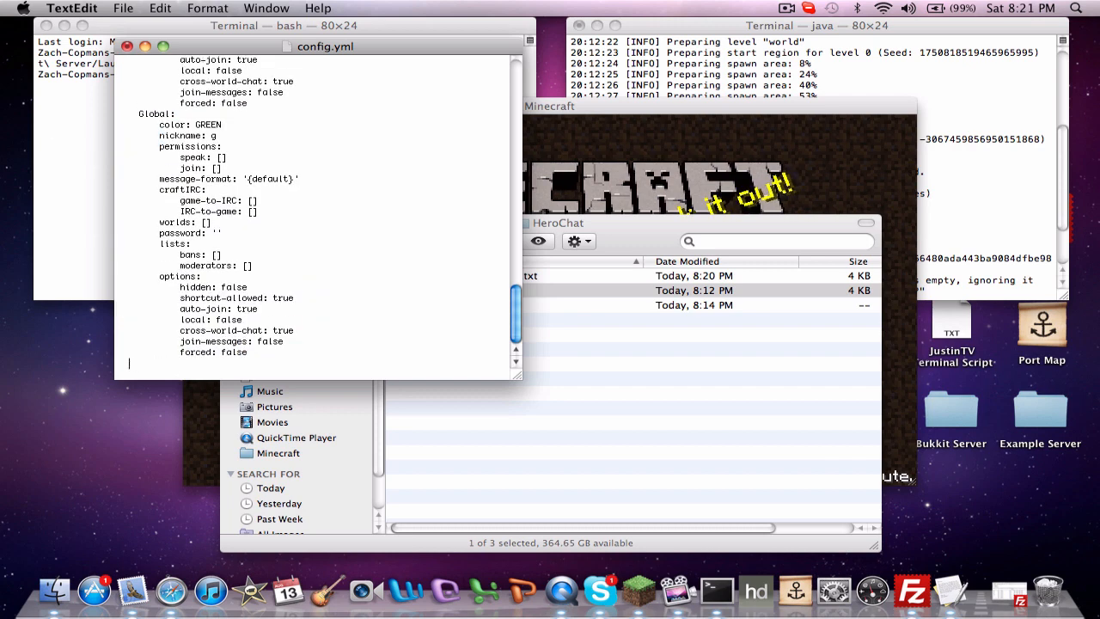
# Scroll back through config.yml and close its TextEdit window
pyautogui.scroll(-3)
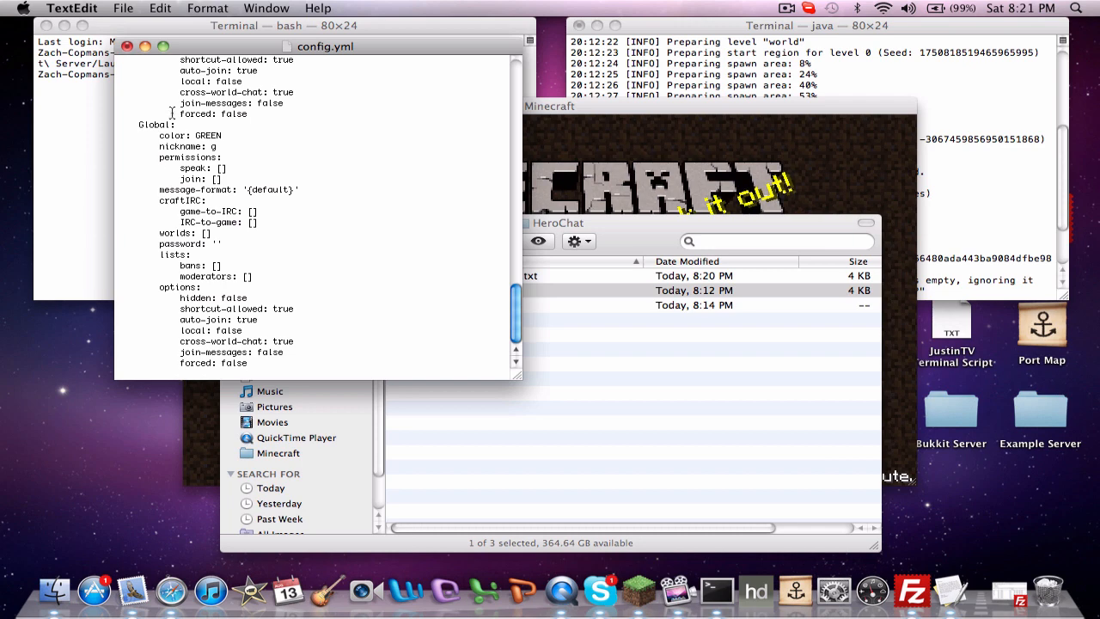
pyautogui.click(127, 44)
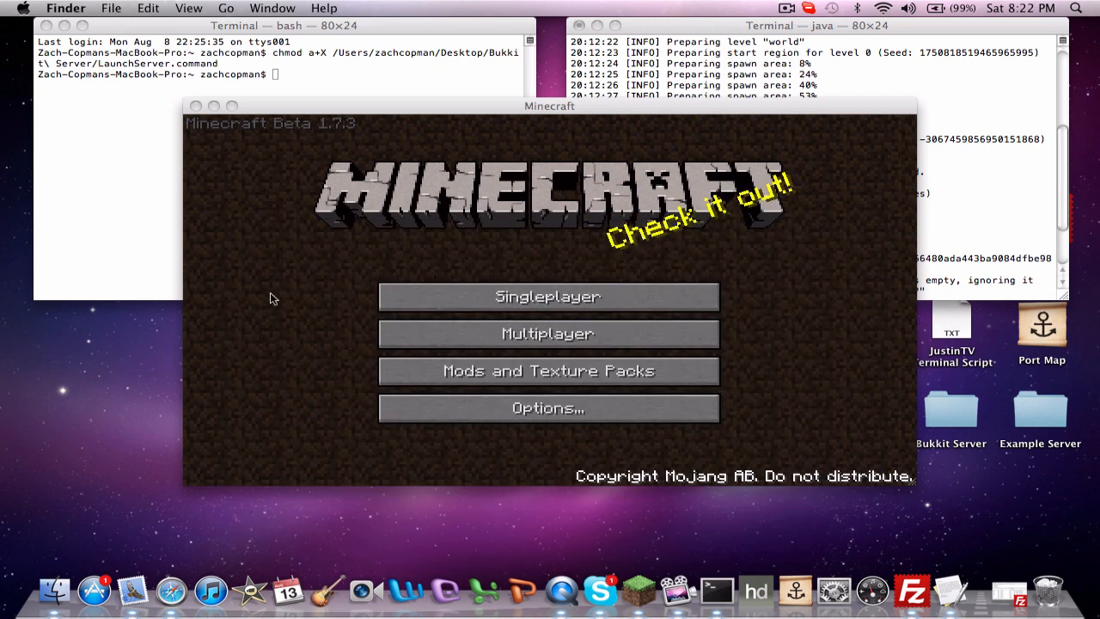
# Bring the Minecraft launcher to the front and close it
pyautogui.click(551, 107)
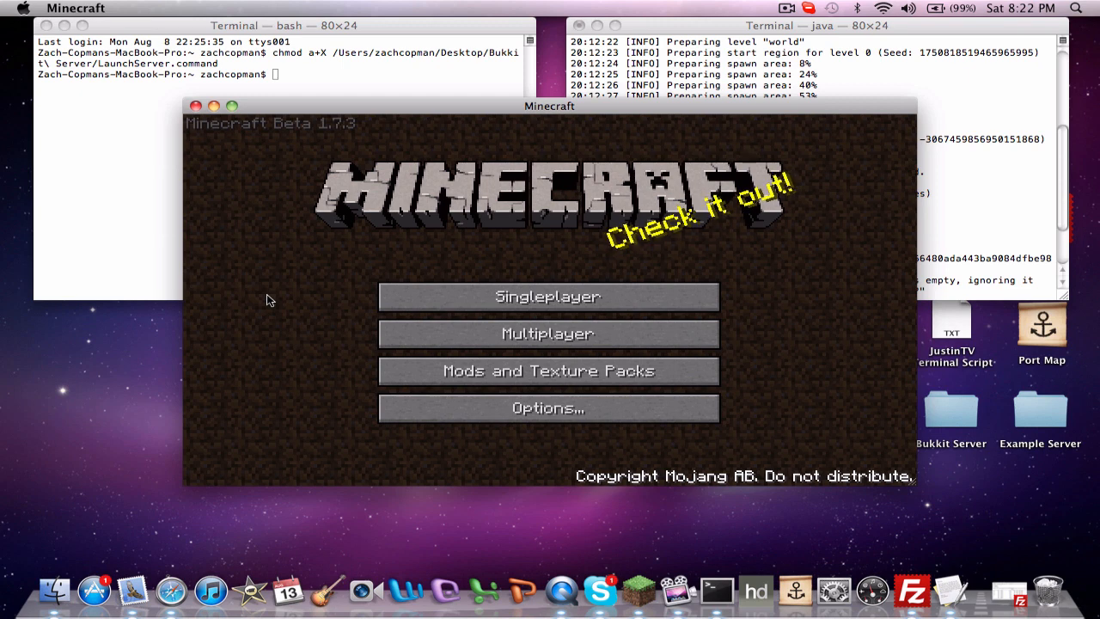
pyautogui.moveTo(660, 41)
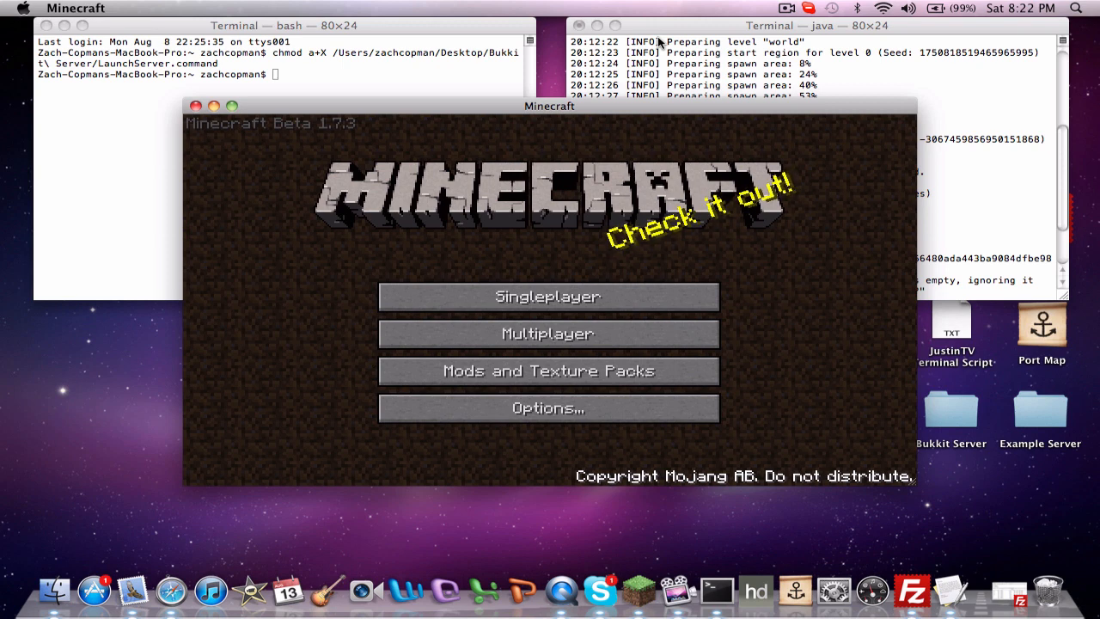
pyautogui.moveTo(193, 112)
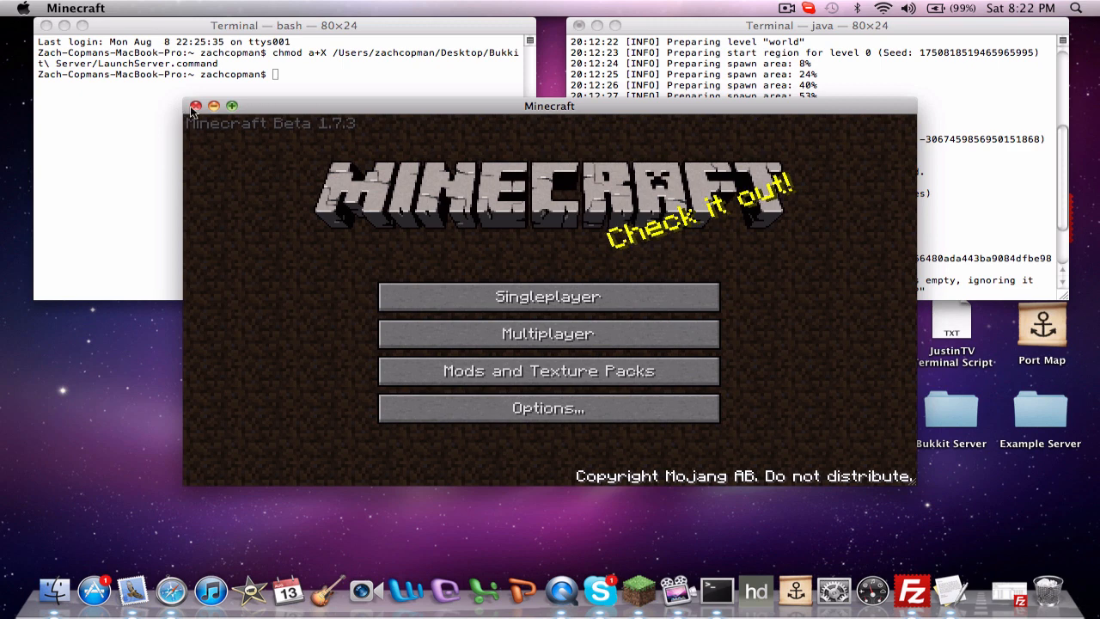
pyautogui.click(196, 106)
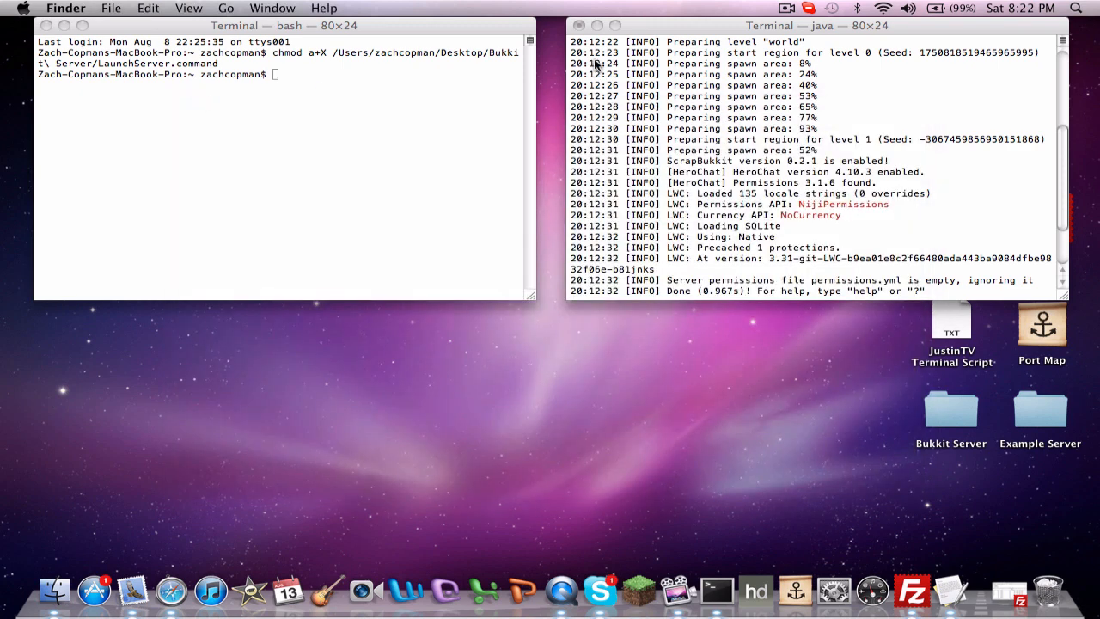
pyautogui.moveTo(581, 107)
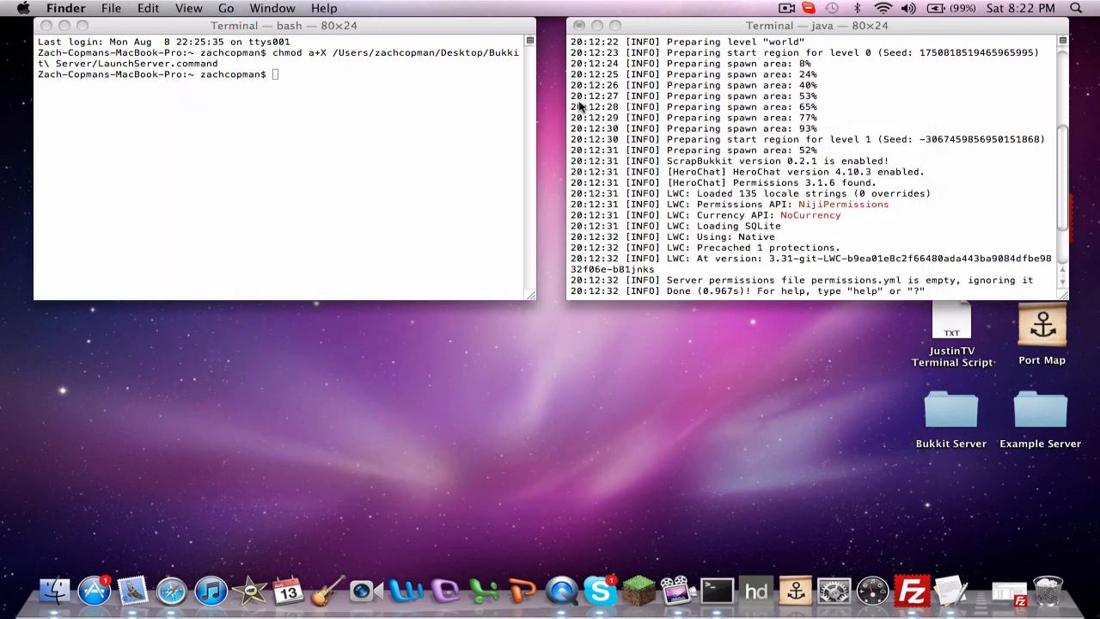